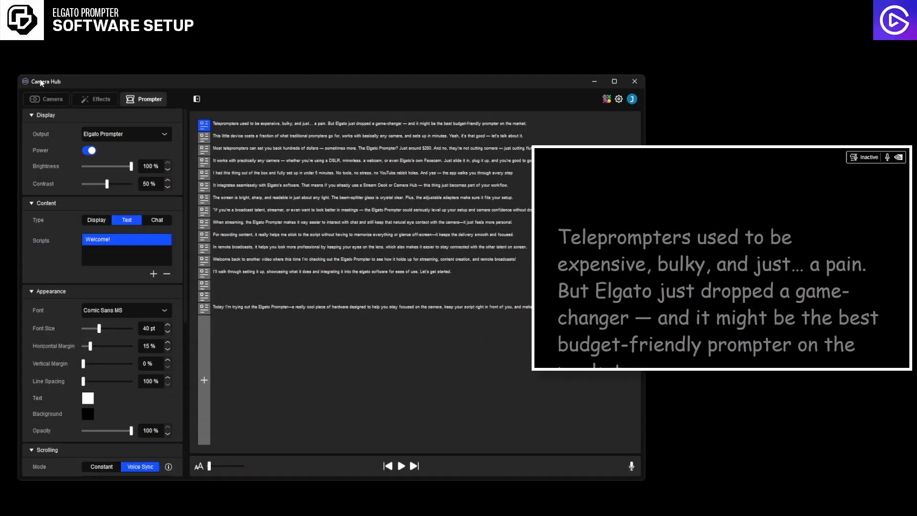
mouse_move(179, 124)
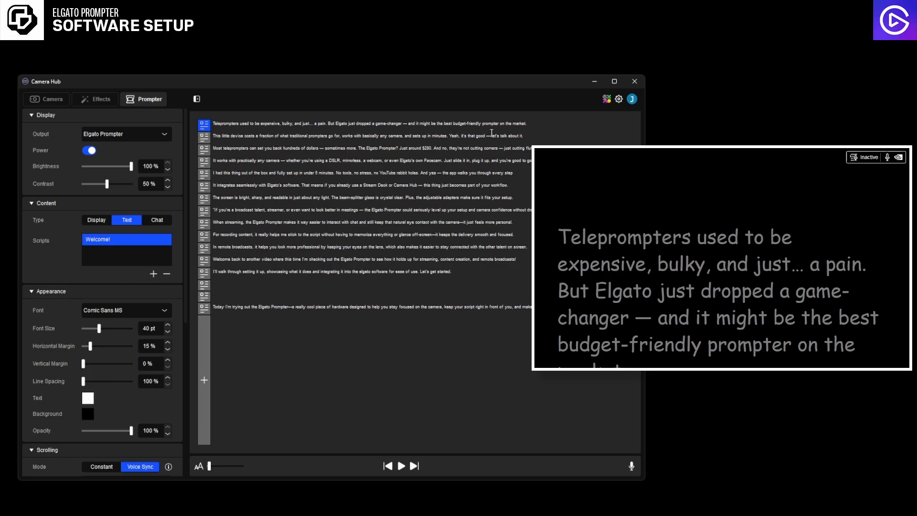
mouse_move(560, 102)
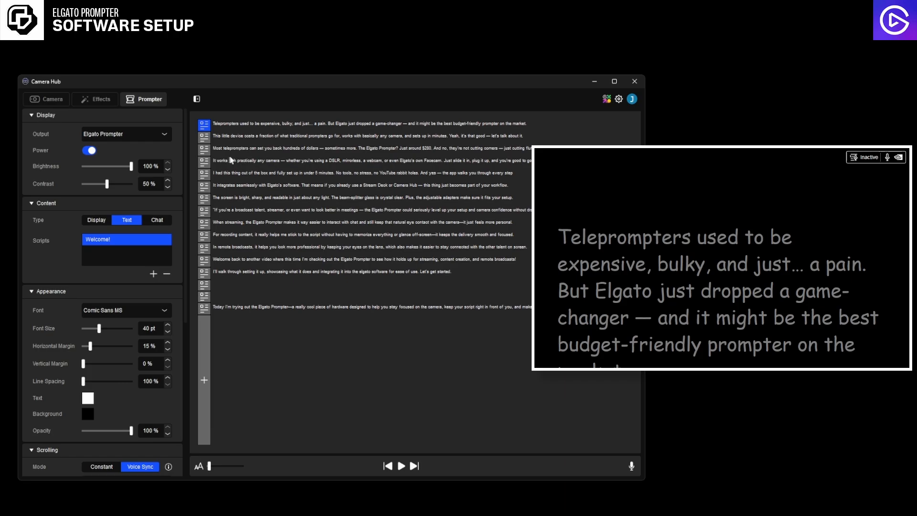
mouse_move(521, 344)
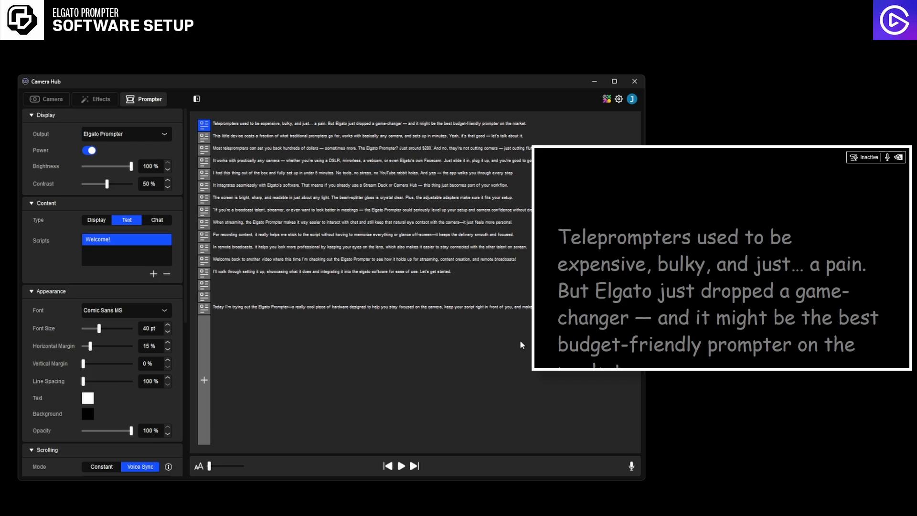
mouse_move(38, 92)
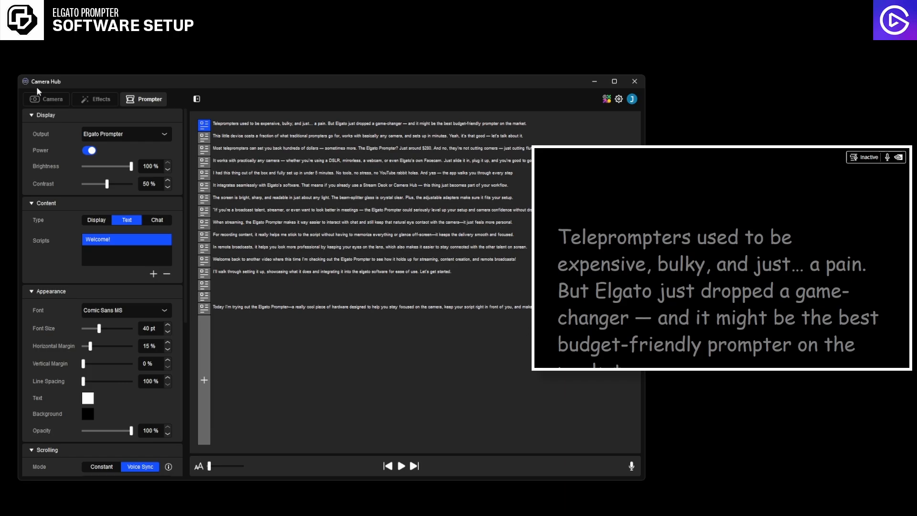
mouse_move(70, 124)
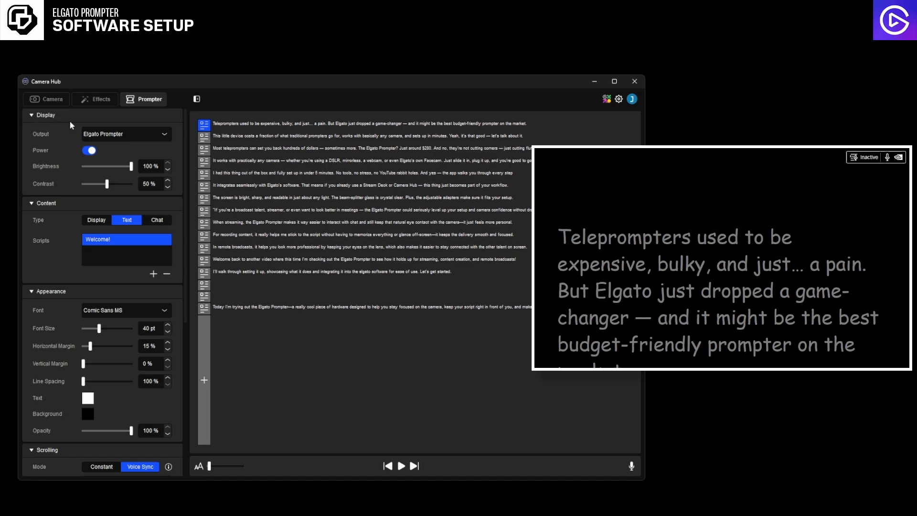
mouse_move(48, 117)
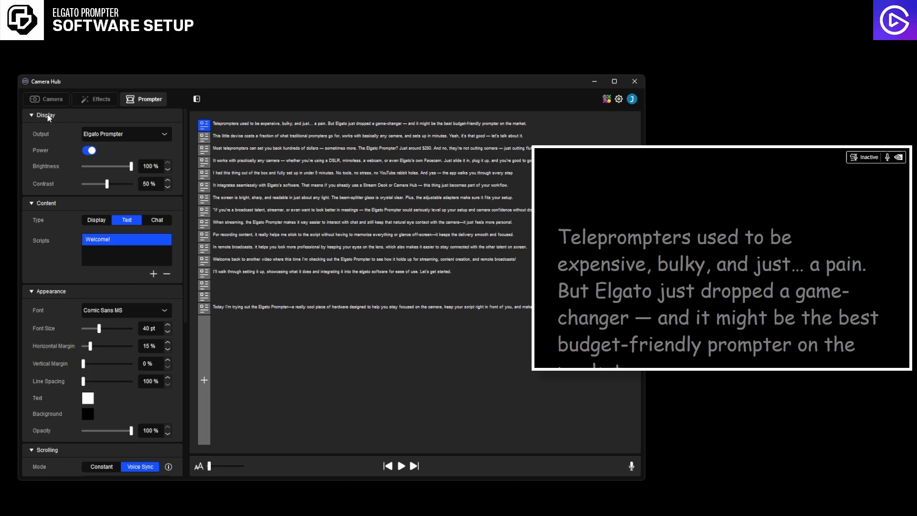
Toggle the prompter display off and on, dim brightness to 10% and restore it to full.
left_click(124, 134)
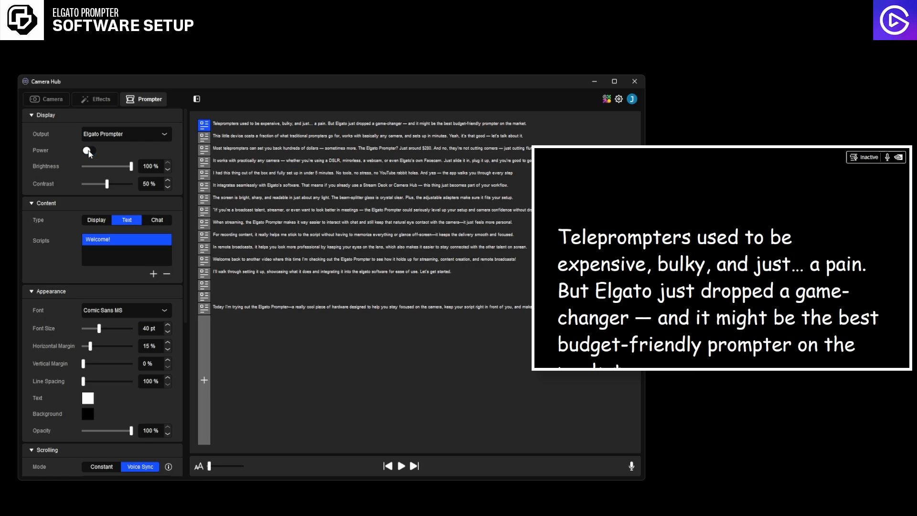
left_click(88, 150)
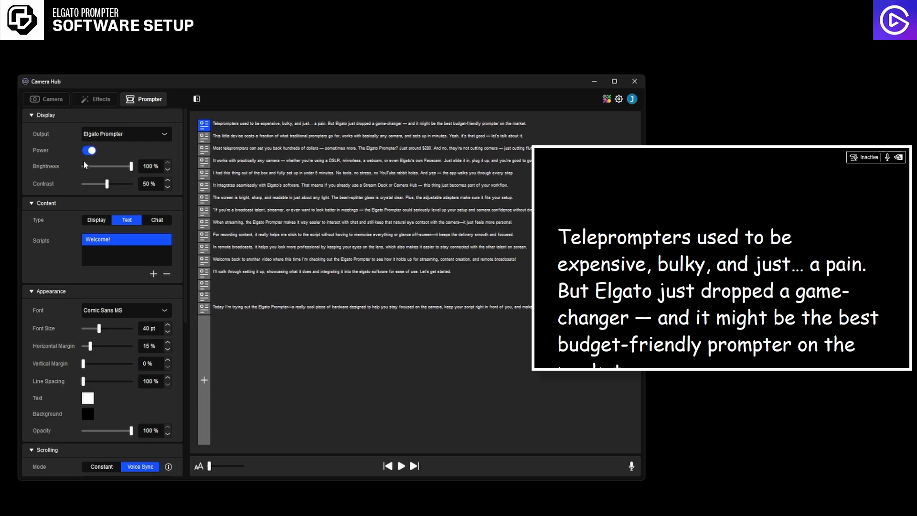
left_click_drag(132, 166, 85, 166)
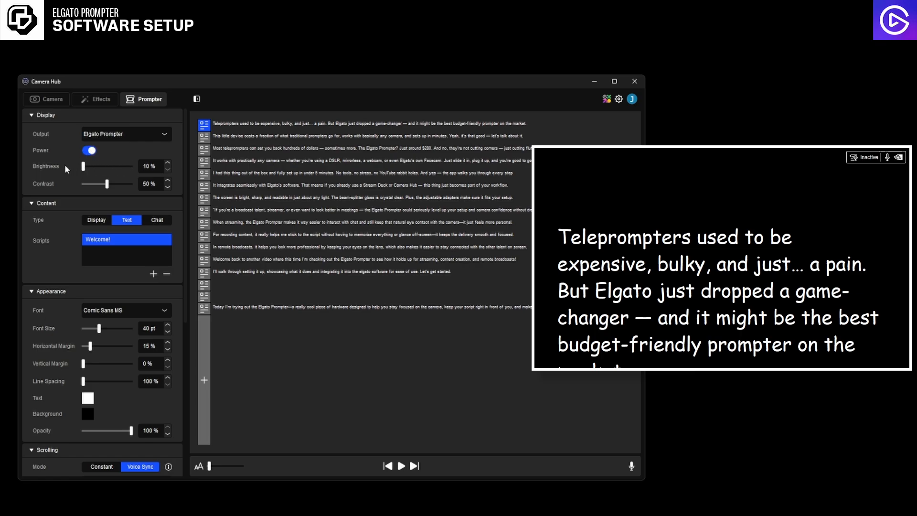
left_click_drag(83, 166, 132, 167)
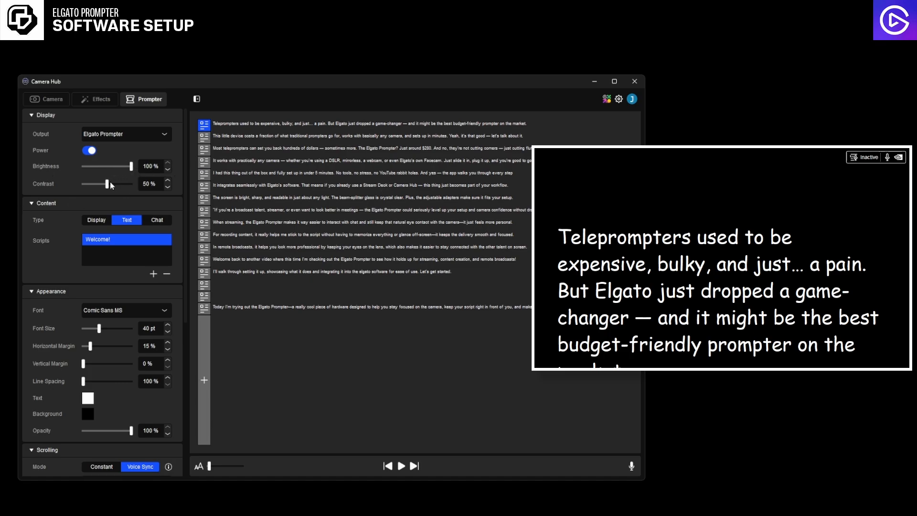
mouse_move(98, 173)
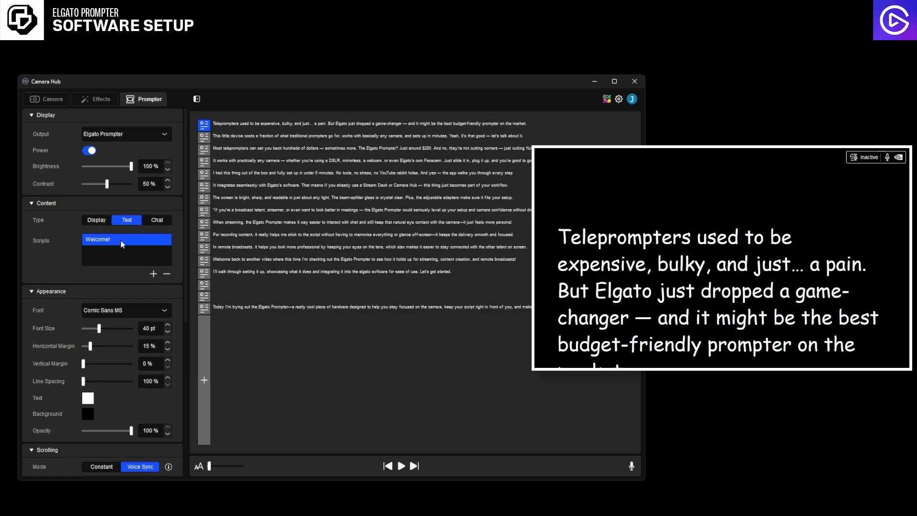
Try Display and Chat prompter modes, abandon adding a chat channel, and return to Text mode.
left_click(96, 220)
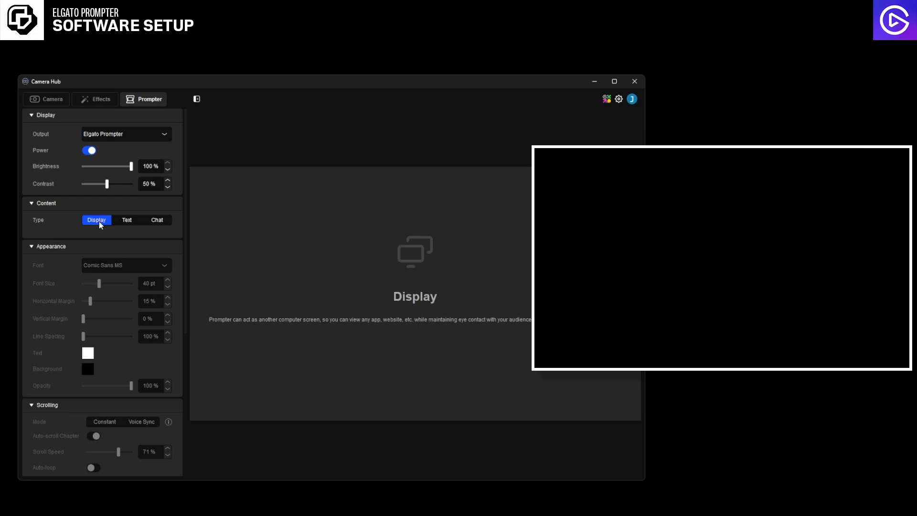
mouse_move(636, 258)
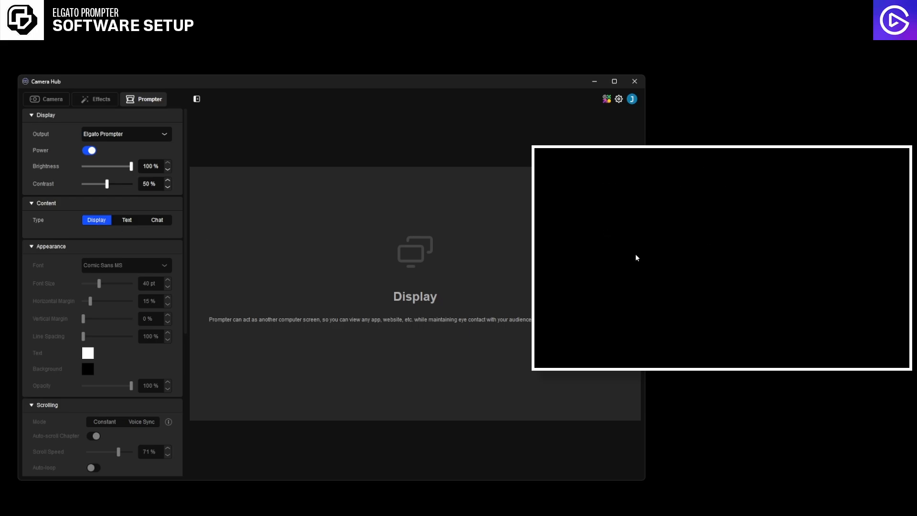
mouse_move(762, 228)
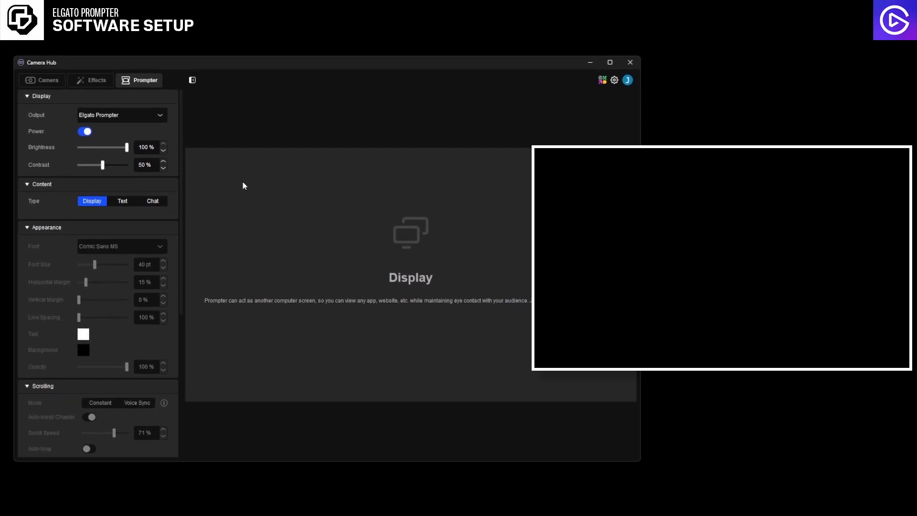
left_click(152, 201)
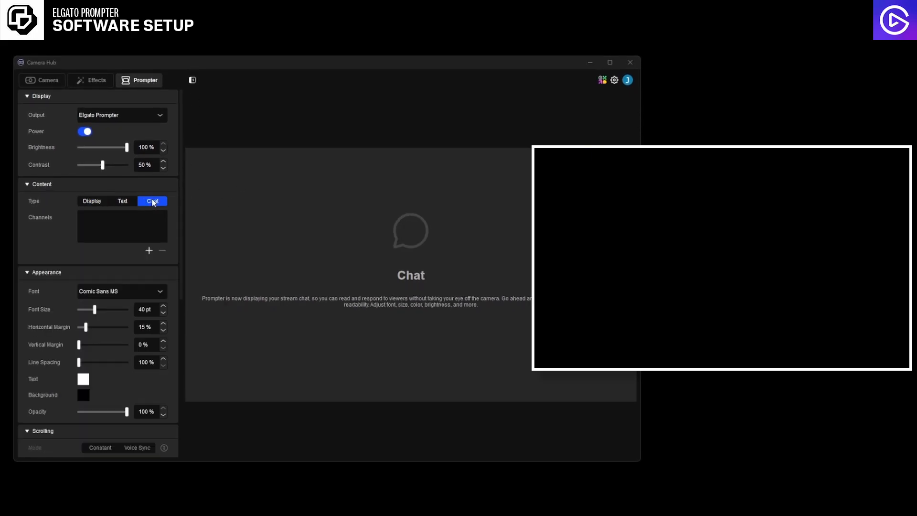
left_click(149, 250)
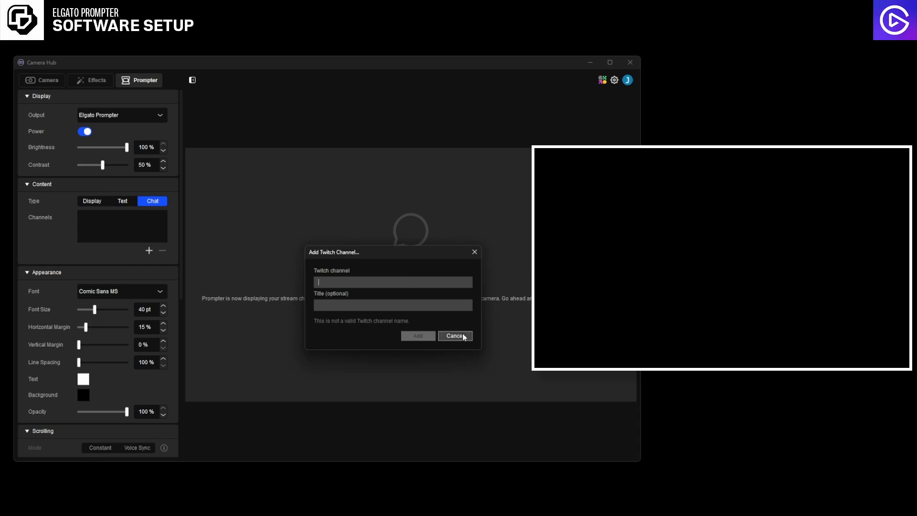
left_click(455, 335)
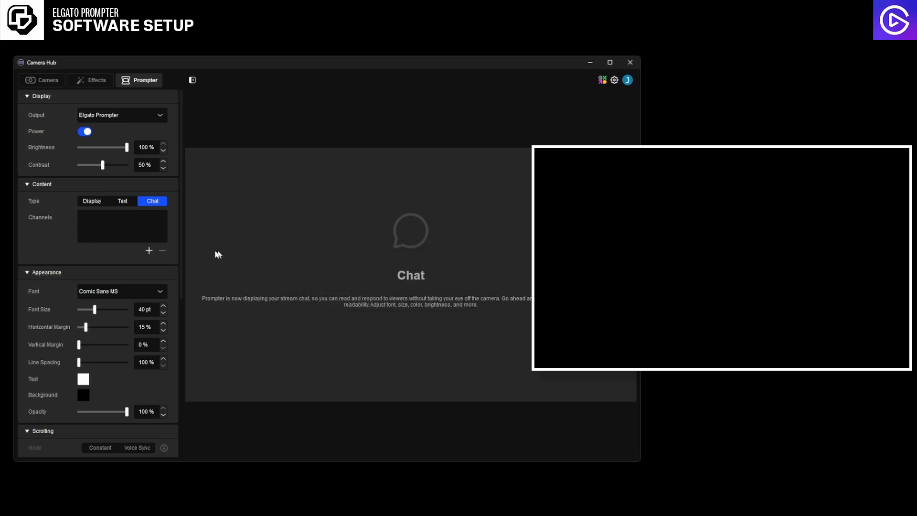
left_click(122, 201)
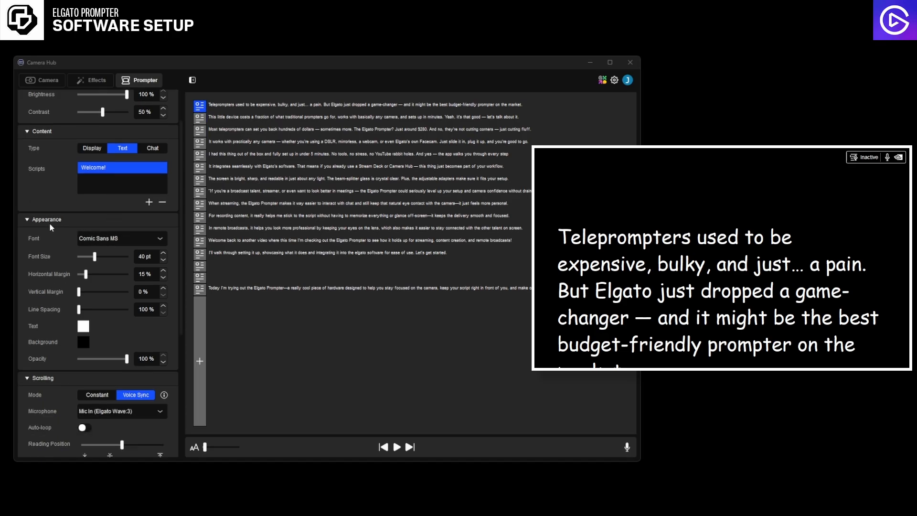
Keep Comic Sans MS at 32 pt with 10% horizontal margin, 0% vertical margin and 115% line spacing.
left_click(122, 238)
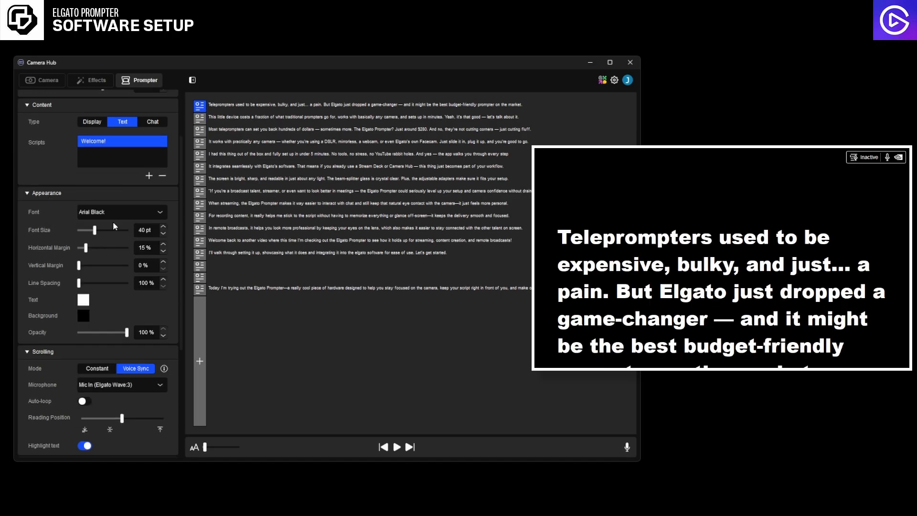
left_click(121, 212)
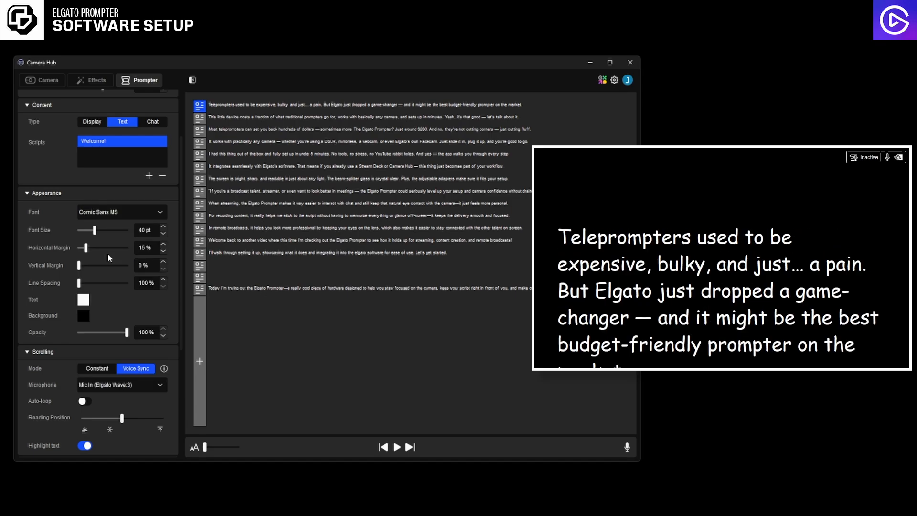
left_click_drag(87, 231, 97, 230)
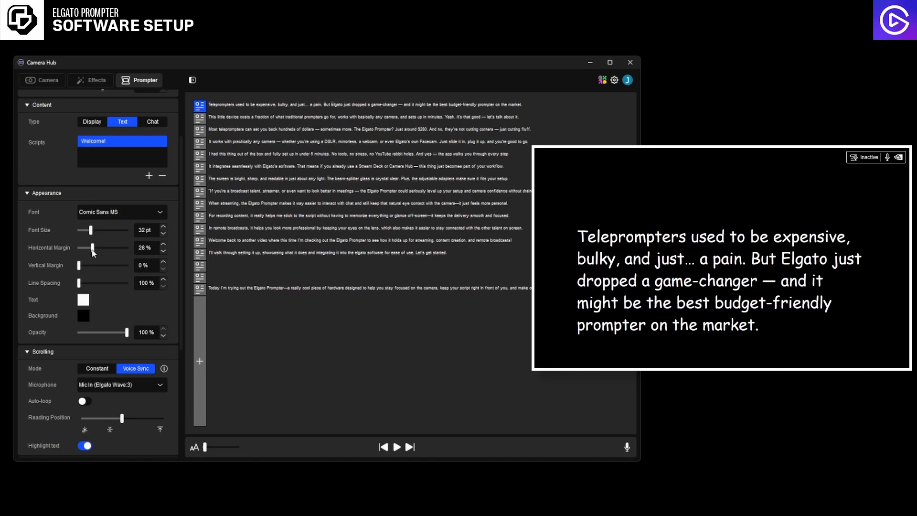
left_click_drag(92, 247, 82, 246)
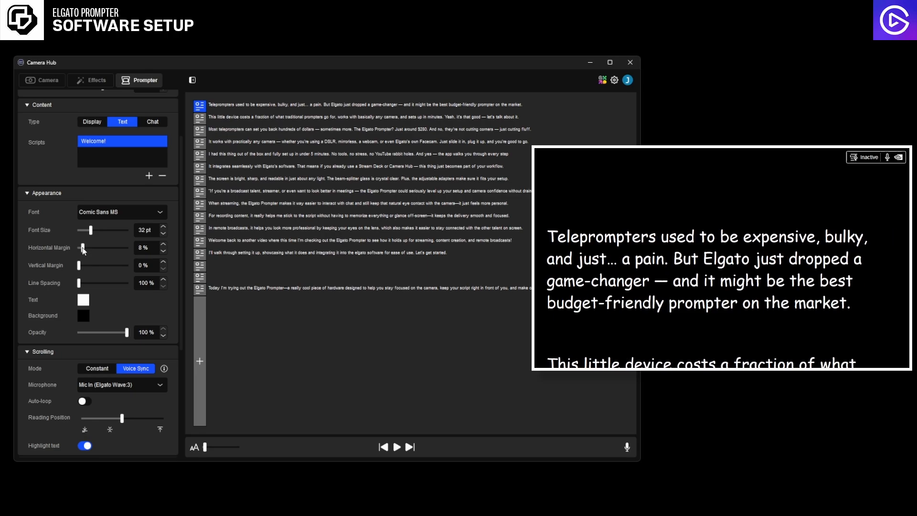
left_click_drag(80, 264, 99, 264)
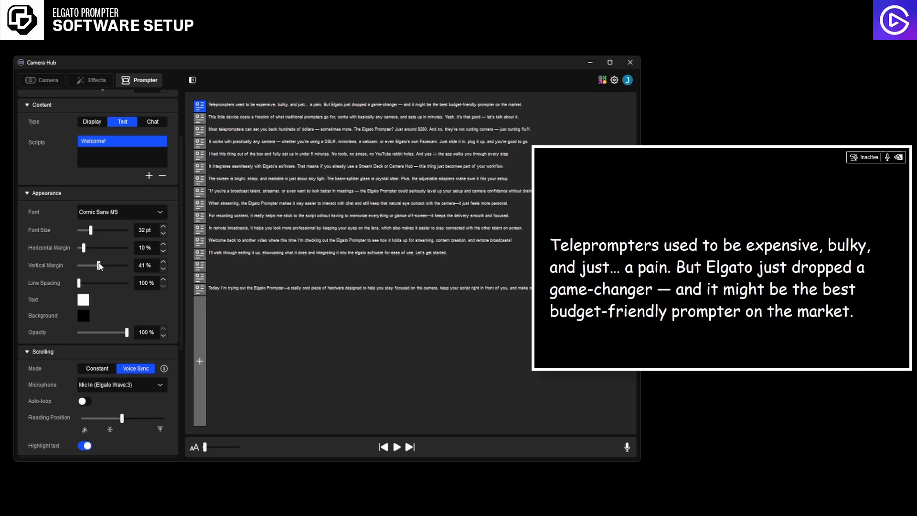
left_click_drag(99, 264, 80, 265)
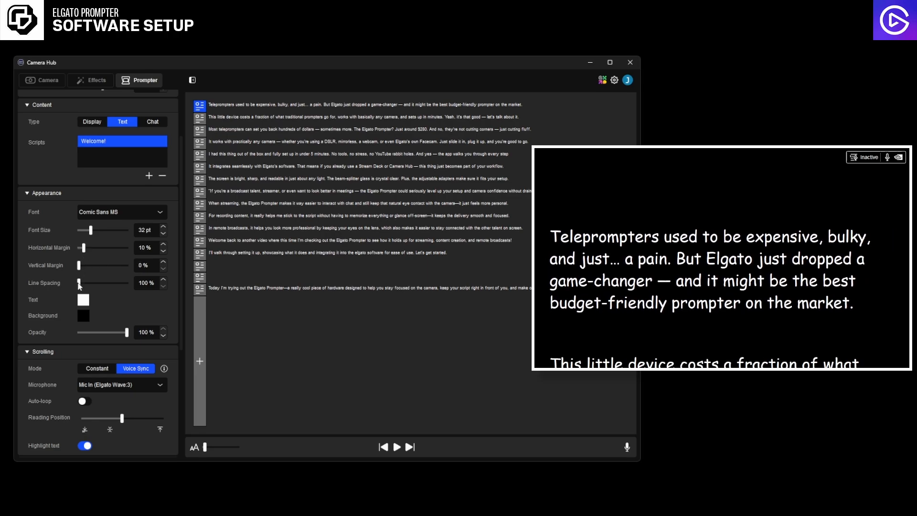
left_click_drag(84, 282, 88, 283)
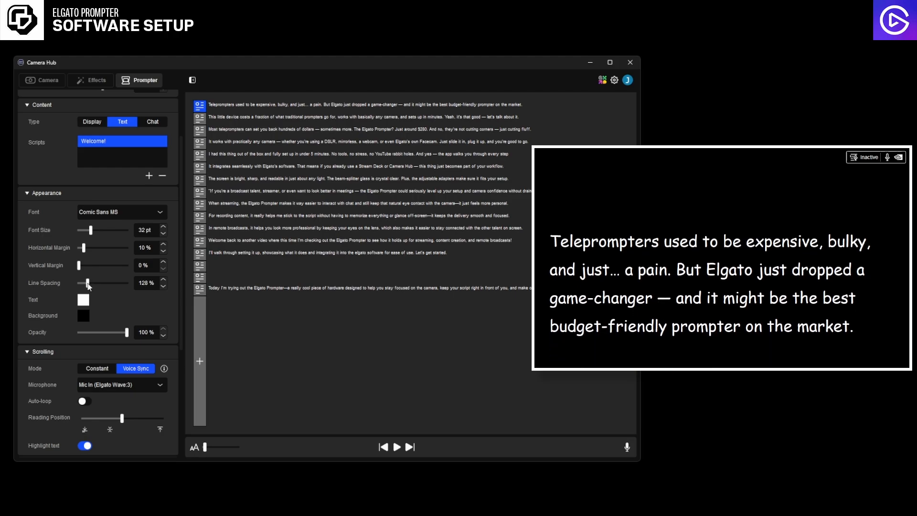
left_click_drag(89, 282, 85, 283)
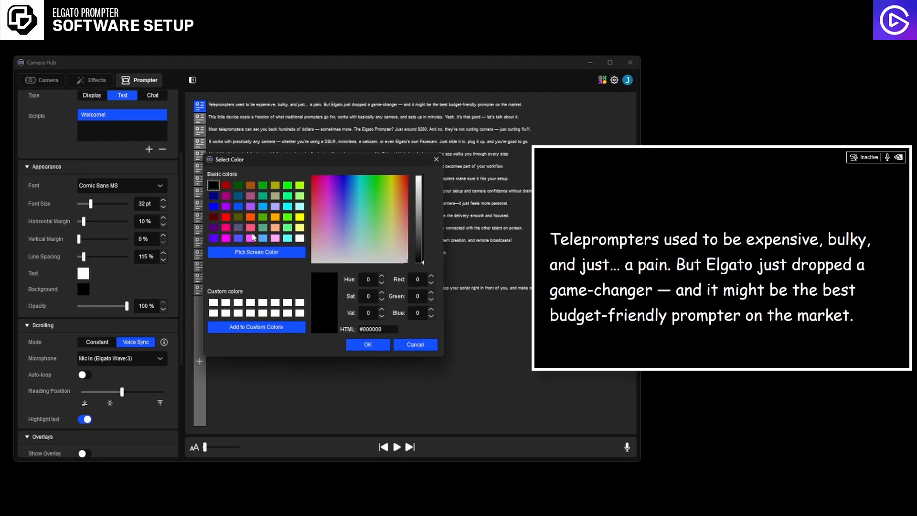
Leave the background colour unchanged and lower the script text opacity from 100% to 40%.
left_click(250, 238)
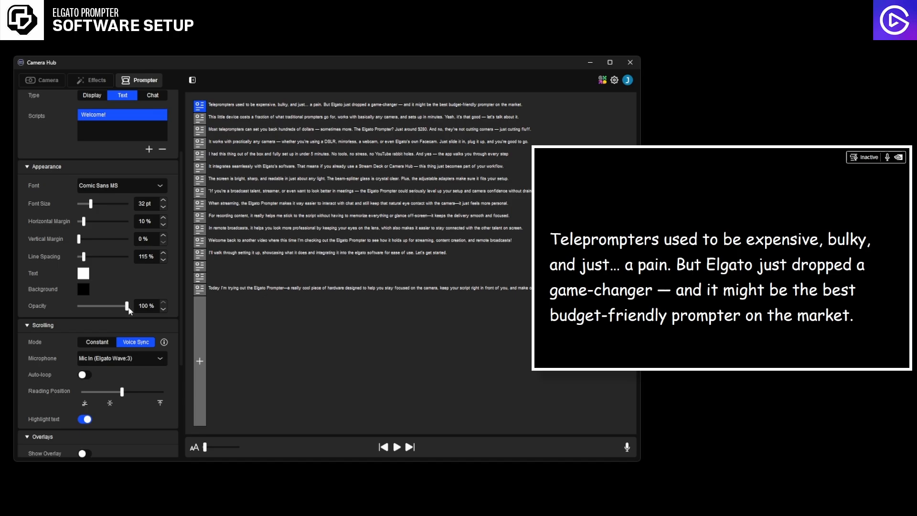
left_click_drag(126, 306, 103, 306)
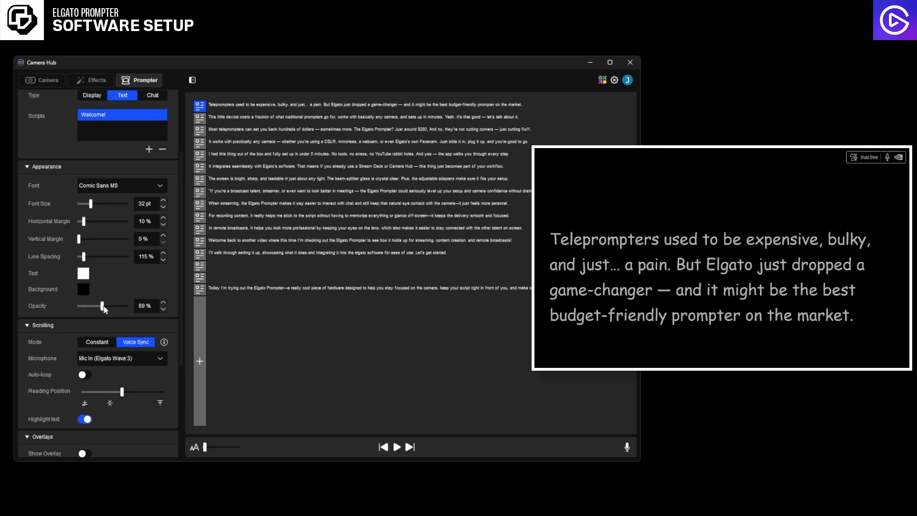
left_click_drag(103, 305, 79, 306)
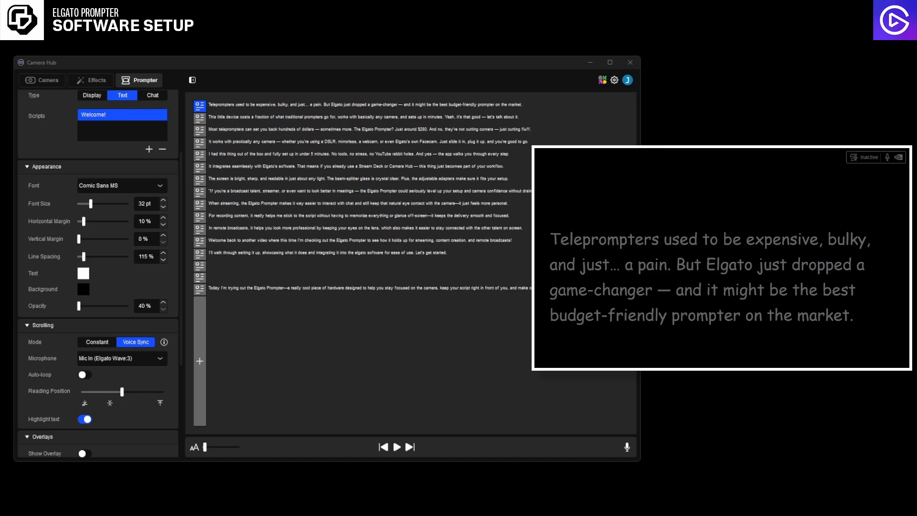
mouse_move(58, 81)
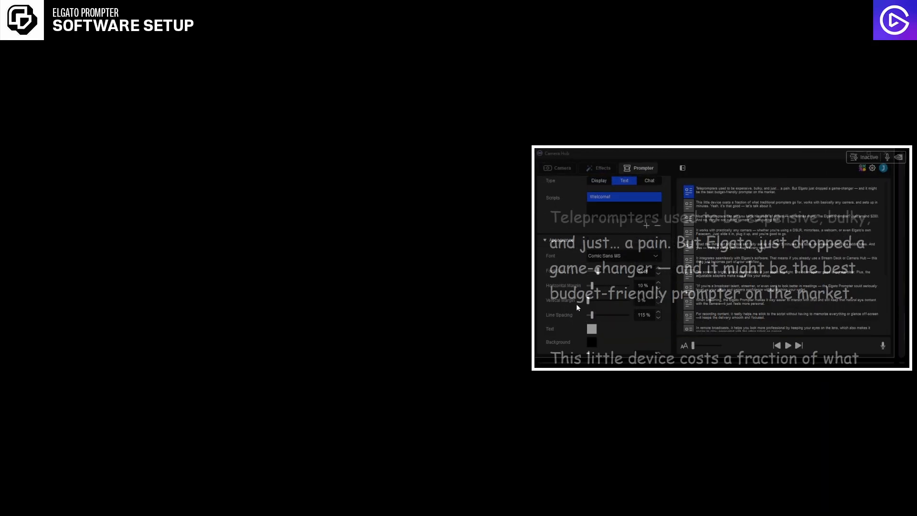
mouse_move(567, 313)
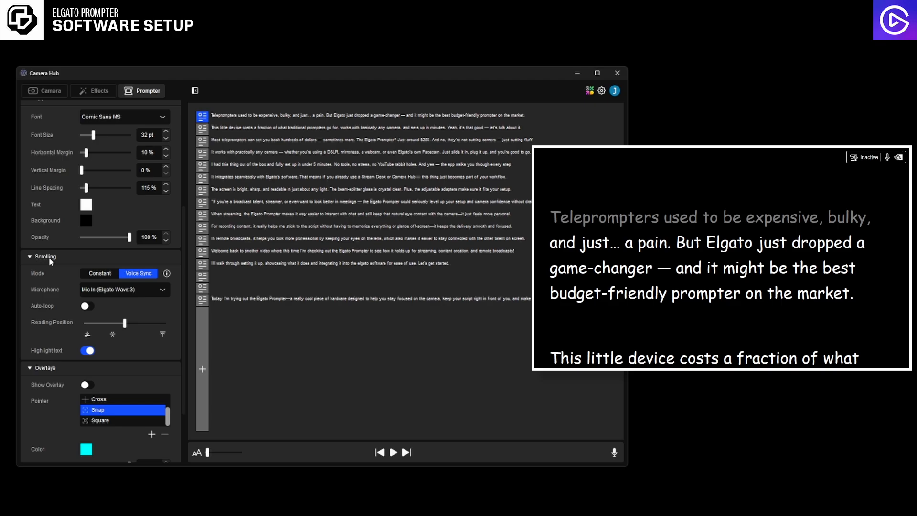
Choose Constant scrolling, start the script auto-scrolling and lower Scroll Speed to 42%.
scroll("down", 3)
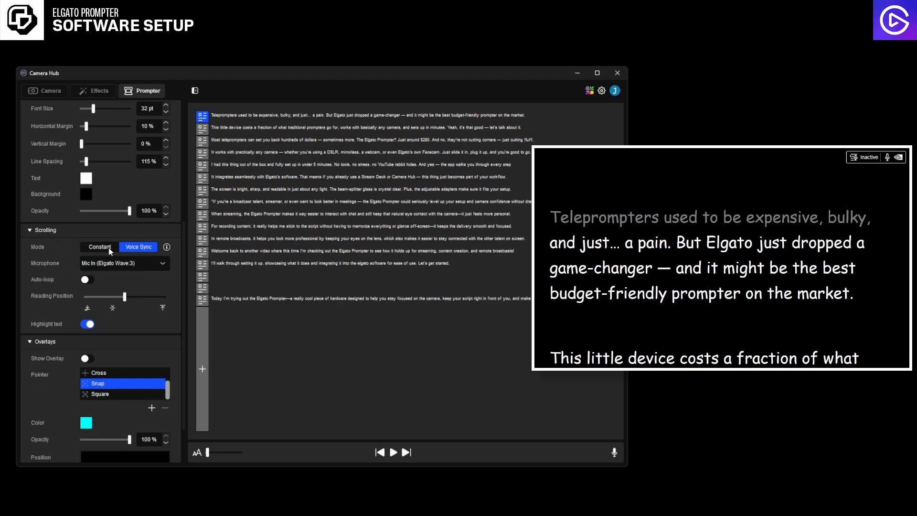
left_click(103, 247)
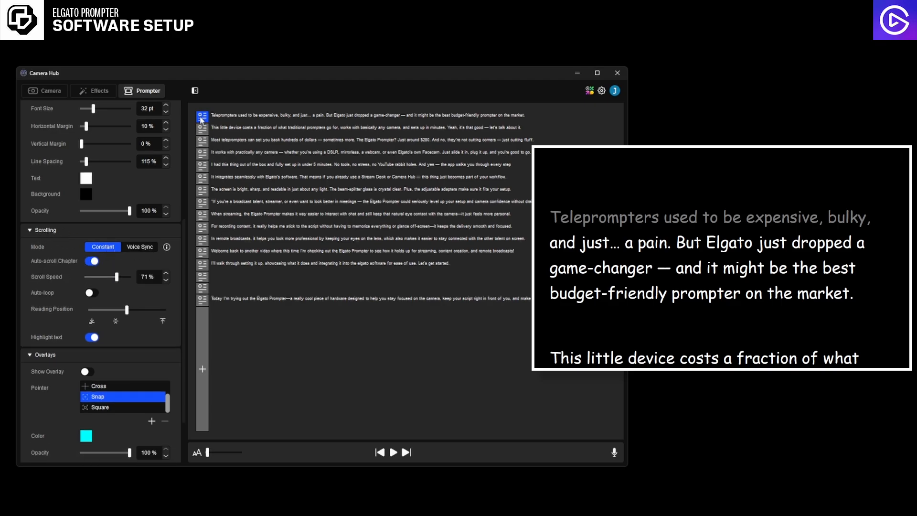
left_click(393, 452)
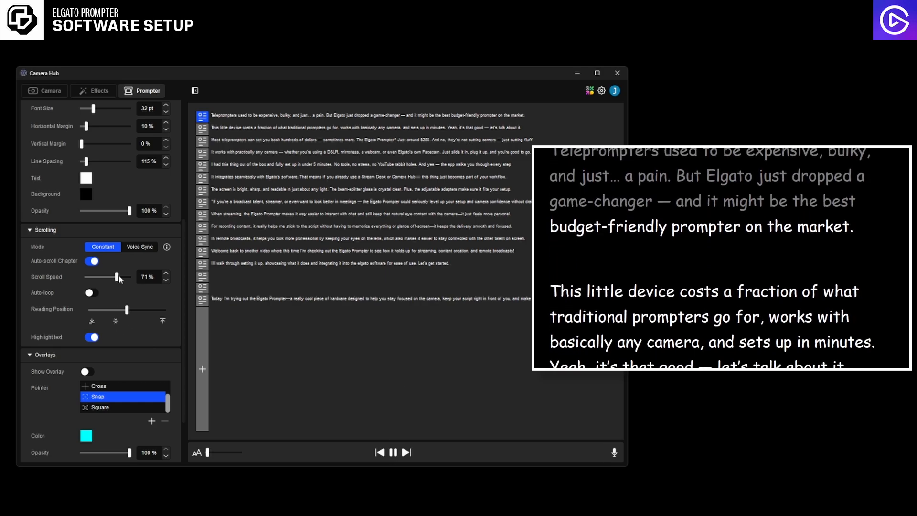
left_click_drag(121, 277, 105, 277)
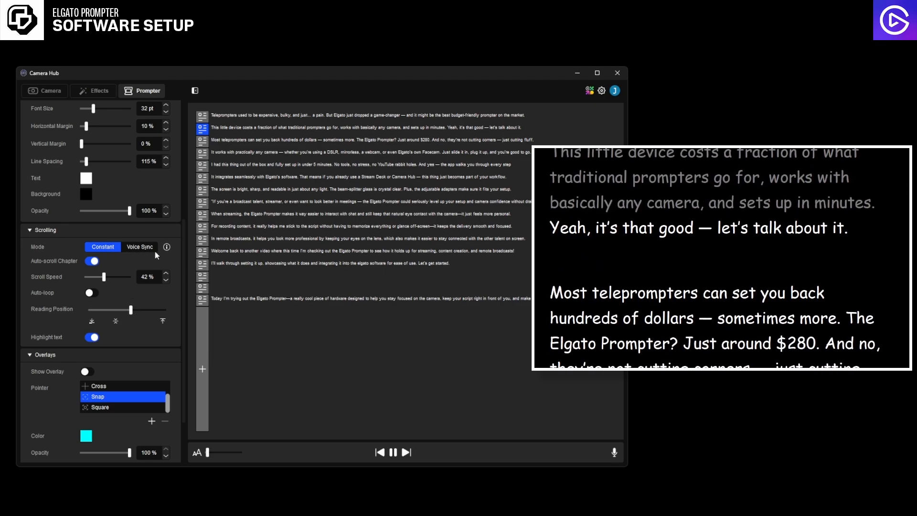
Switch scrolling to Voice Sync on the Wave:3 mic, read through the script, stop it, and enable Show Overlay.
left_click(140, 247)
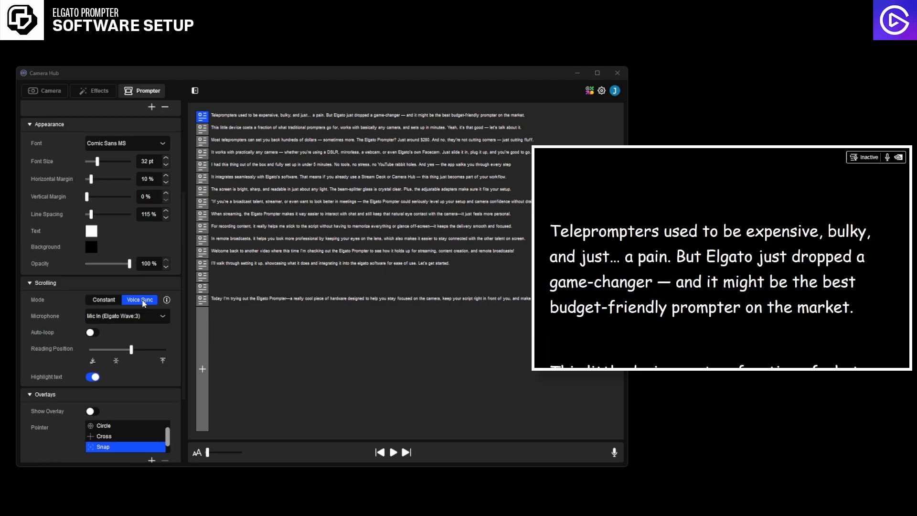
left_click(392, 452)
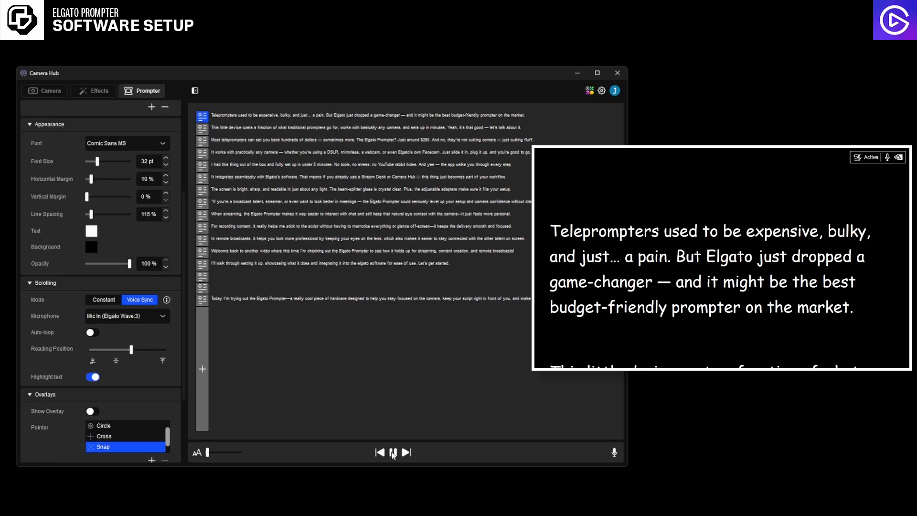
left_click(392, 452)
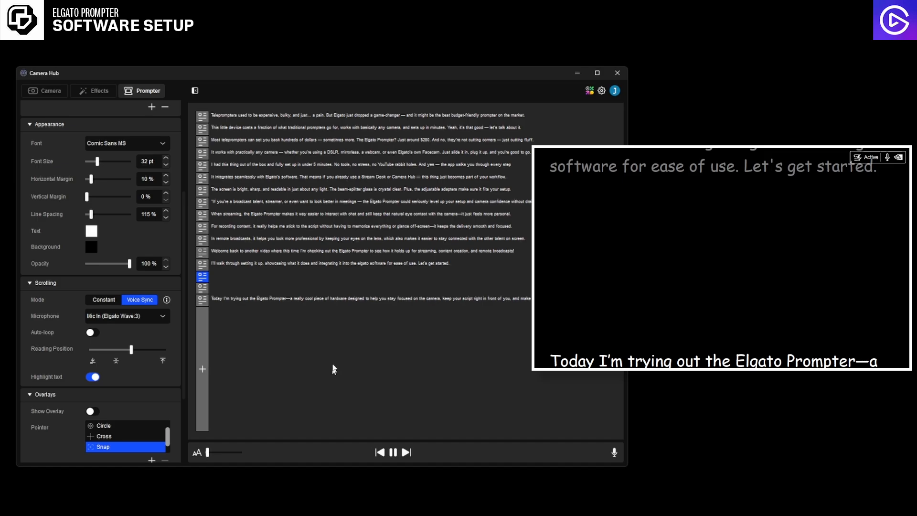
left_click(392, 452)
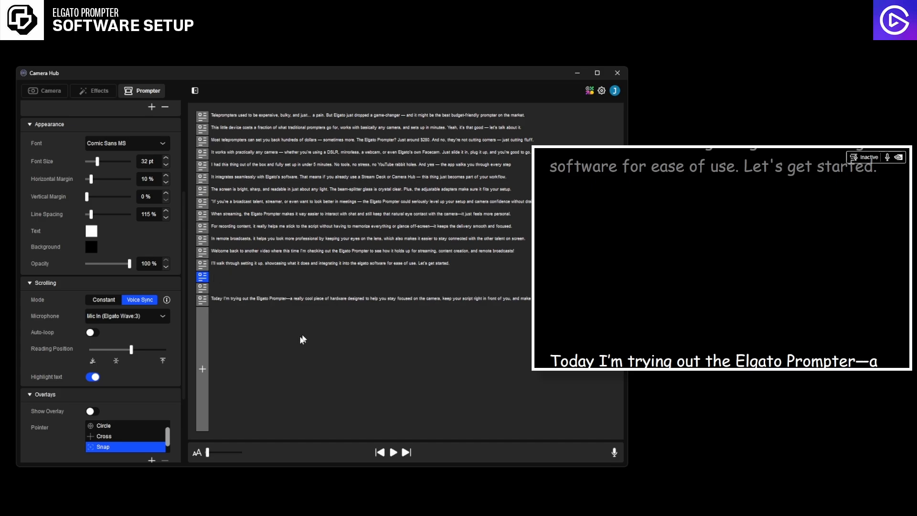
scroll("down", 3)
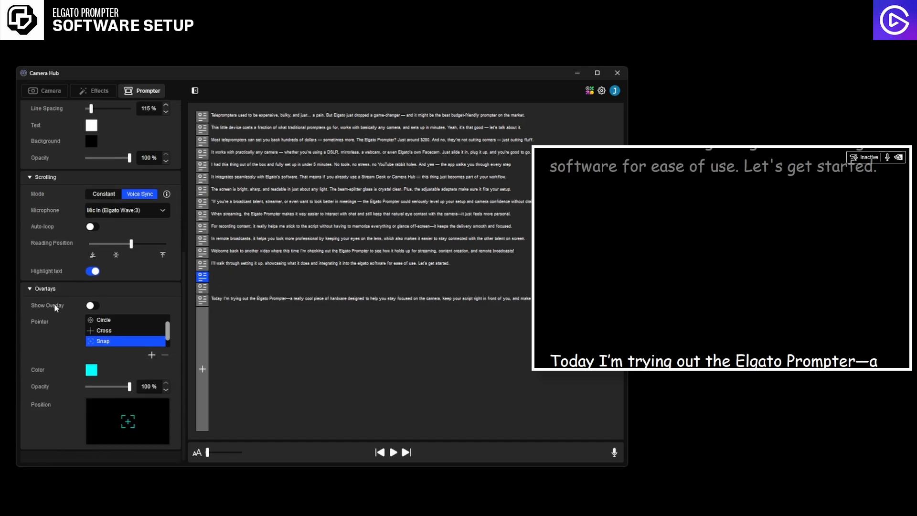
left_click(91, 305)
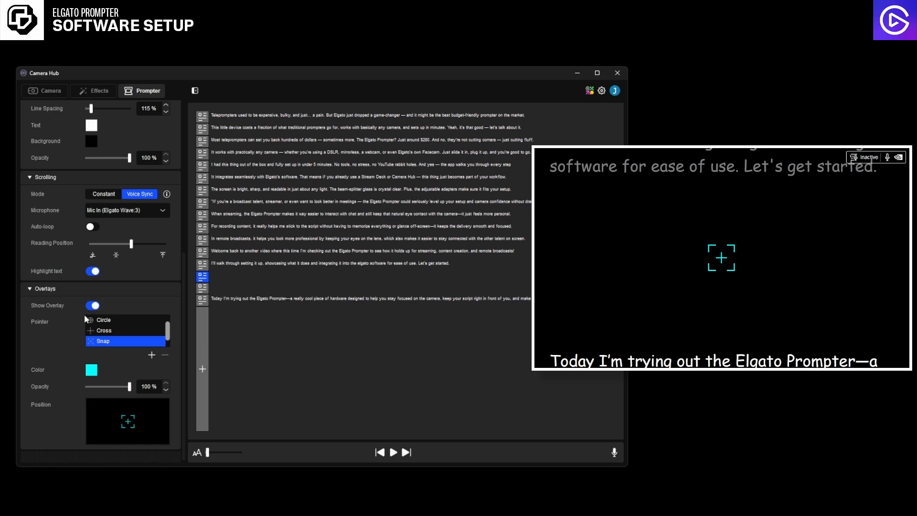
Try the Camera pointer icon, then settle on the Square pointer shape for the overlay.
left_click(103, 320)
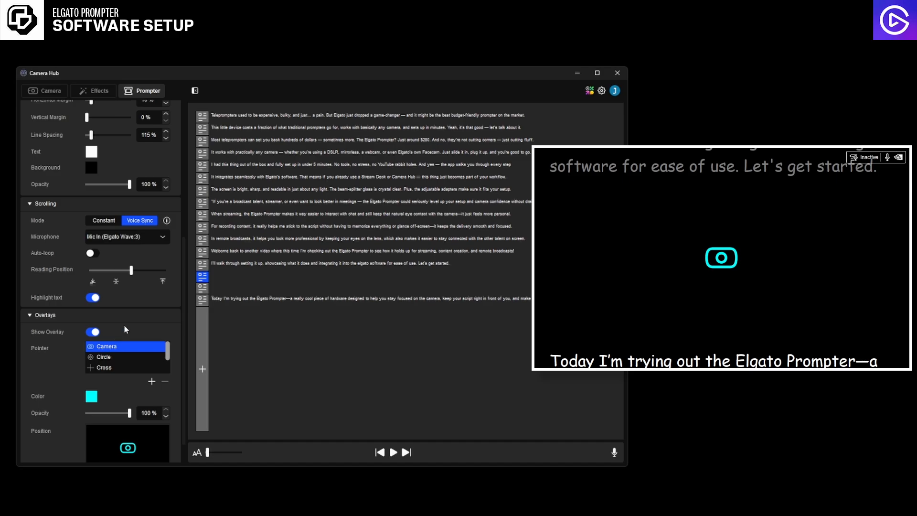
left_click(105, 338)
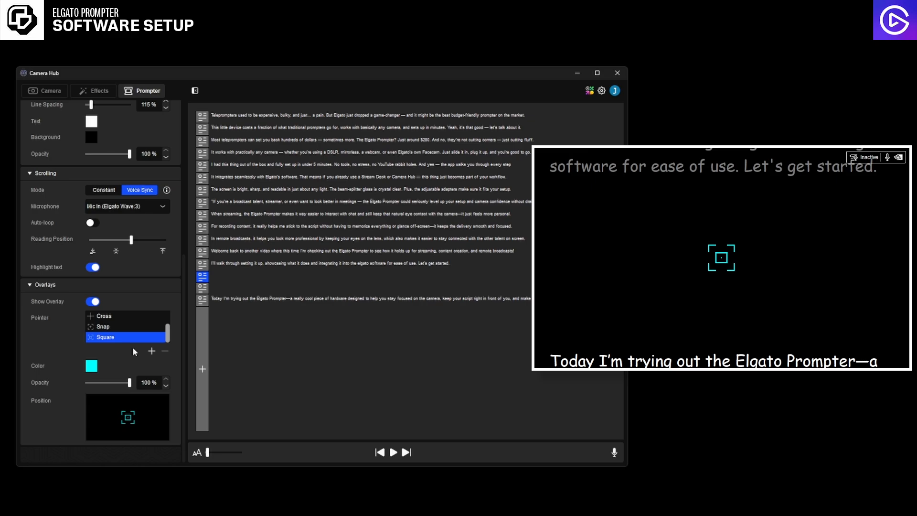
left_click(92, 301)
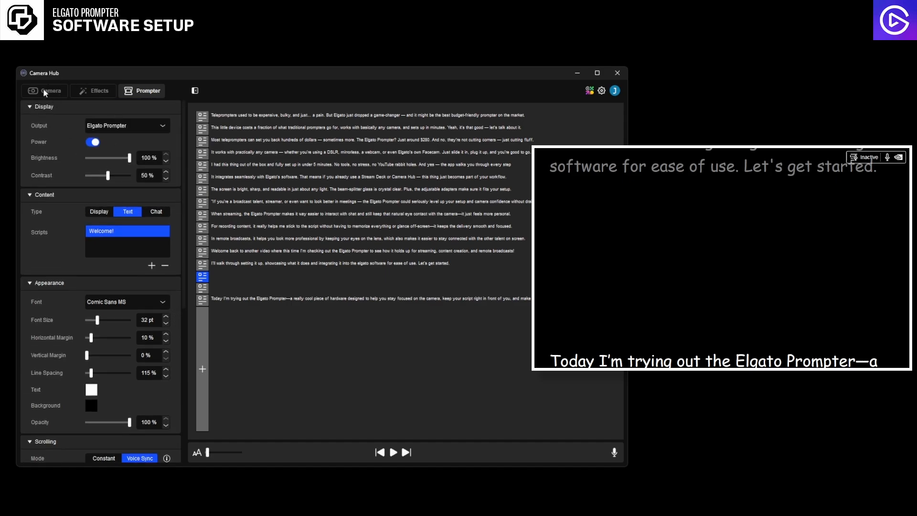
mouse_move(59, 100)
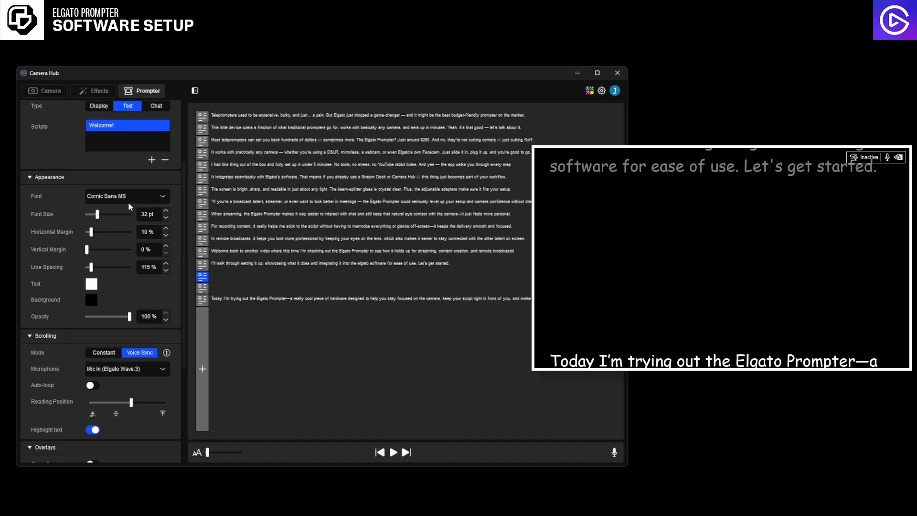
mouse_move(129, 206)
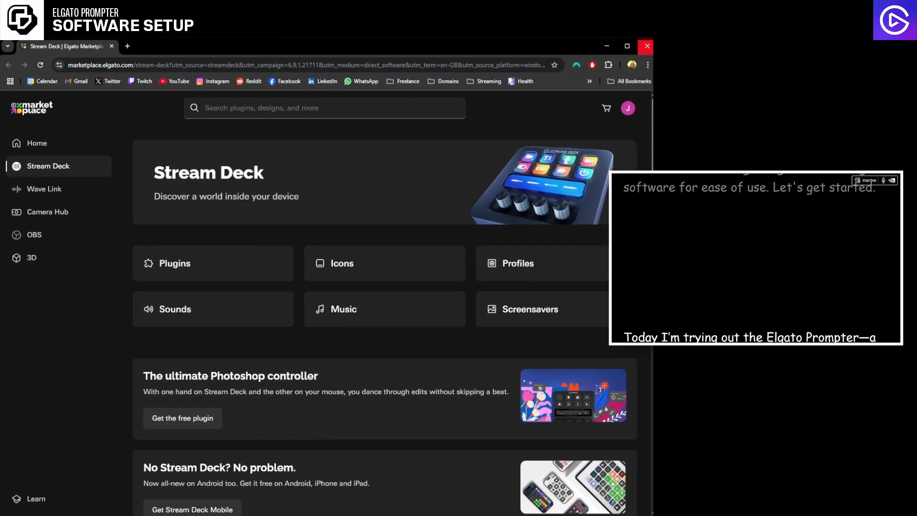
Search the marketplace for the Camera Hub plugin and open it in Stream Deck.
left_click(324, 108)
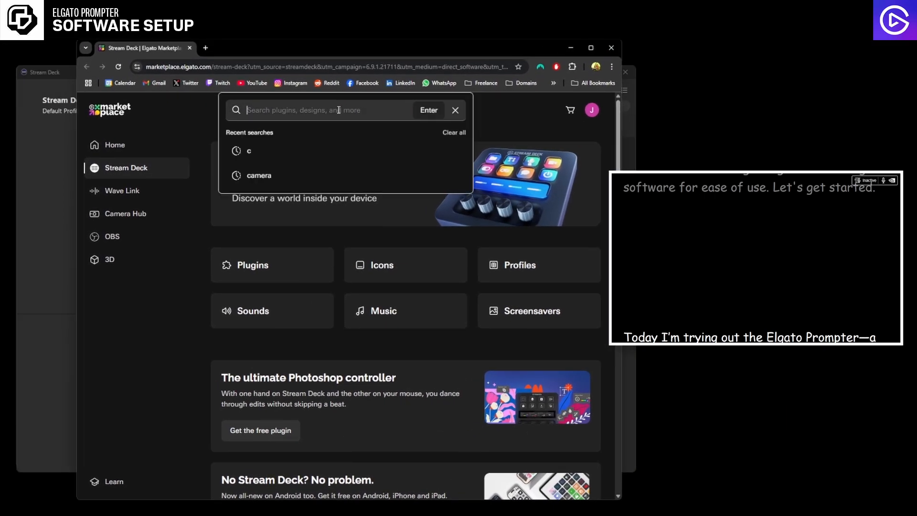
left_click(259, 175)
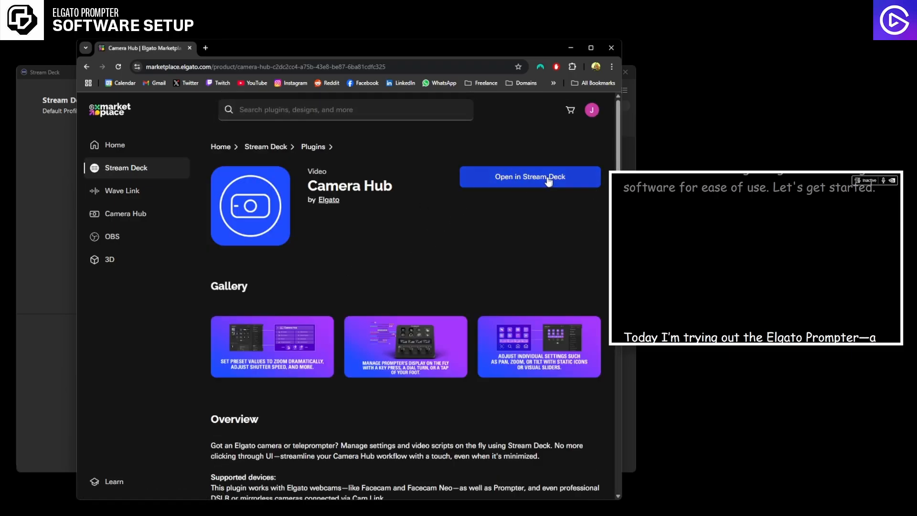
left_click(529, 177)
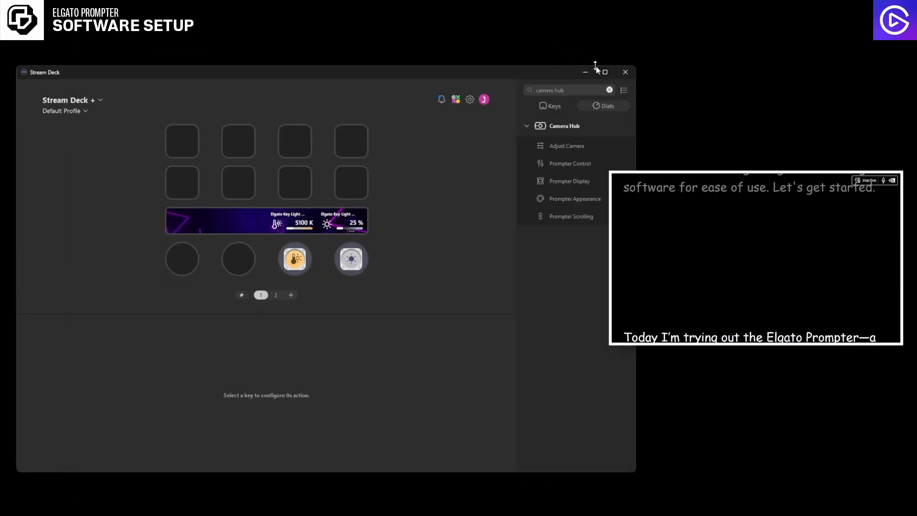
mouse_move(566, 131)
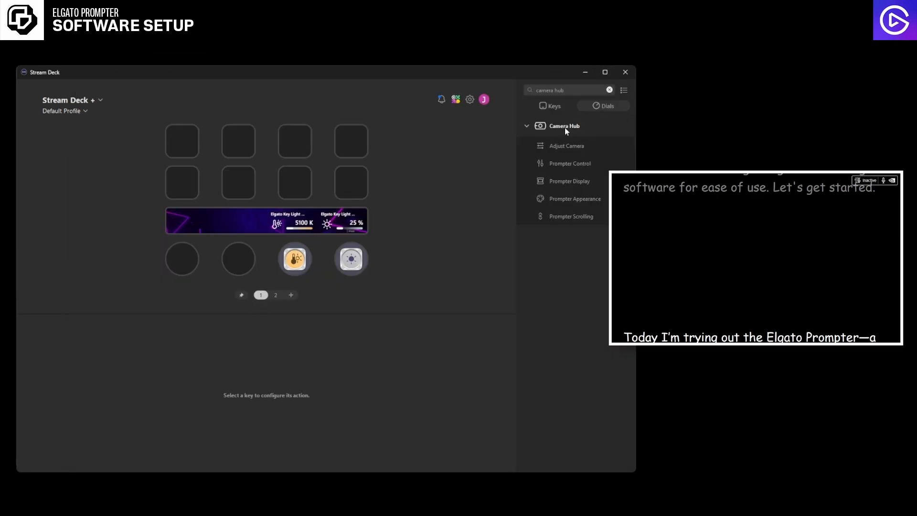
mouse_move(556, 147)
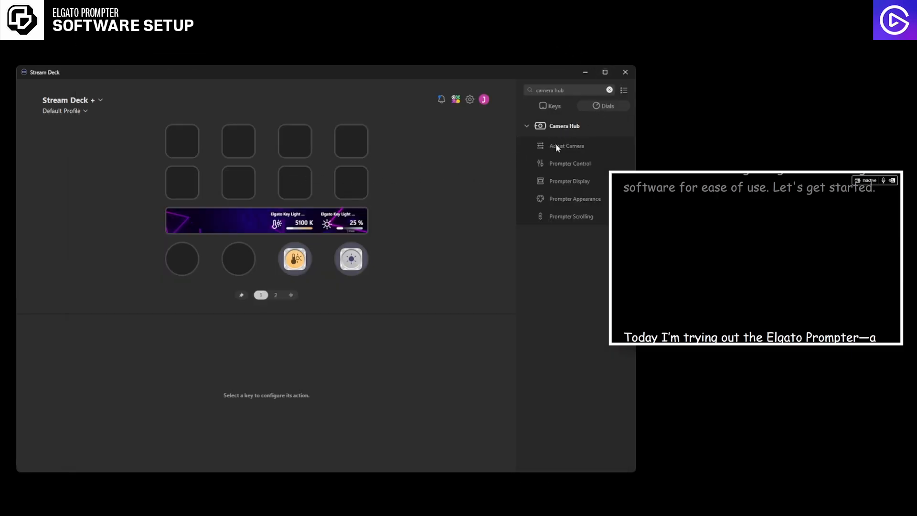
mouse_move(108, 104)
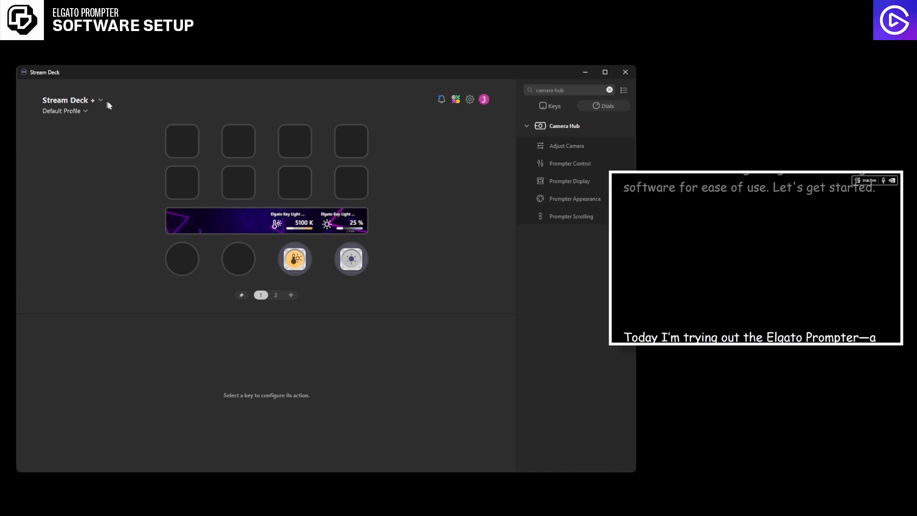
left_click(238, 259)
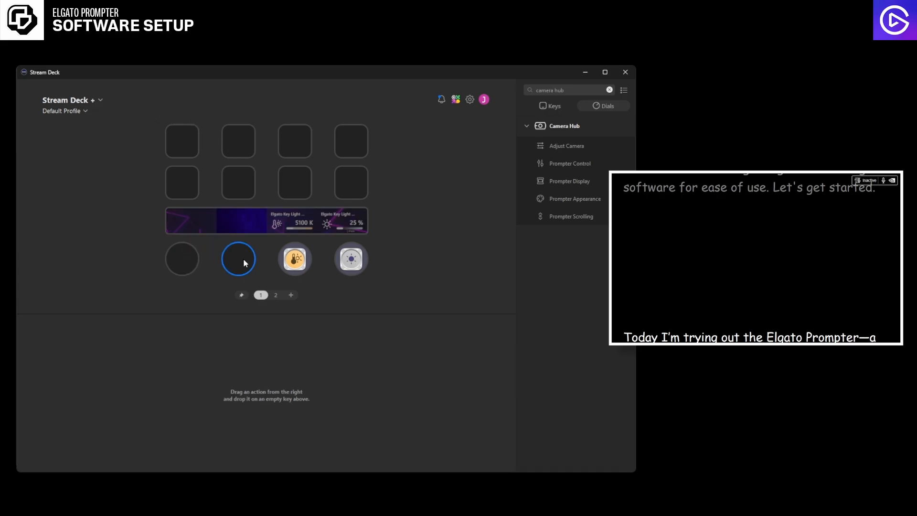
left_click(72, 100)
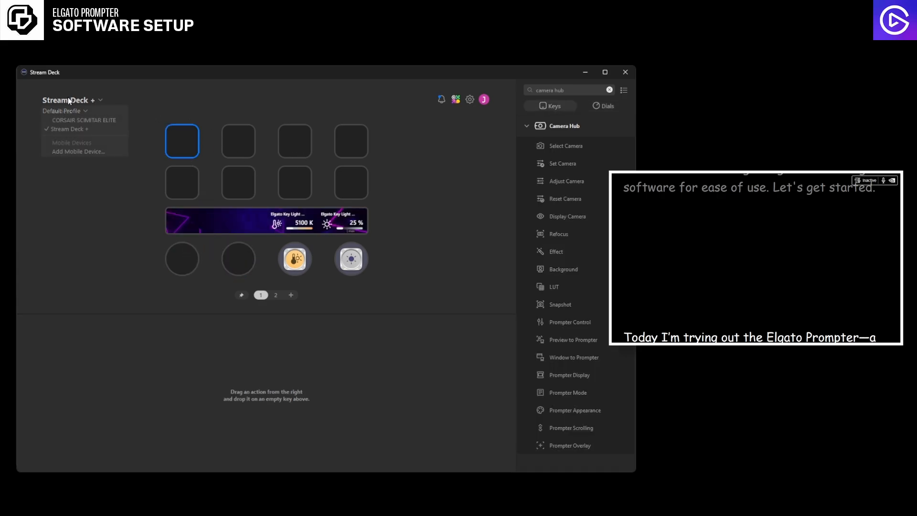
left_click(84, 120)
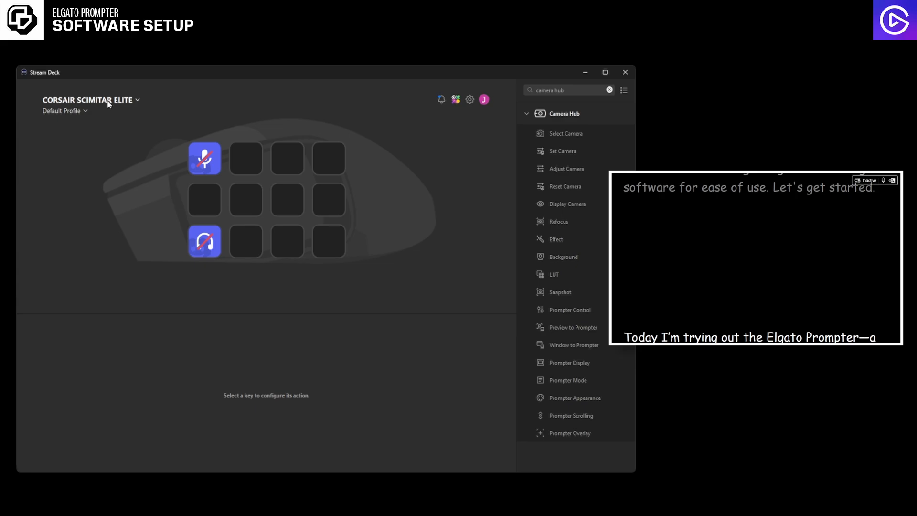
left_click(91, 99)
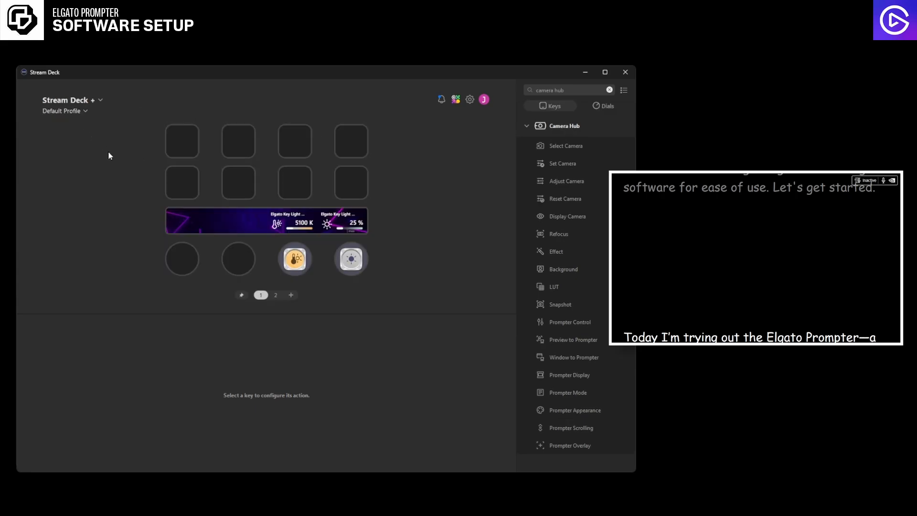
mouse_move(181, 140)
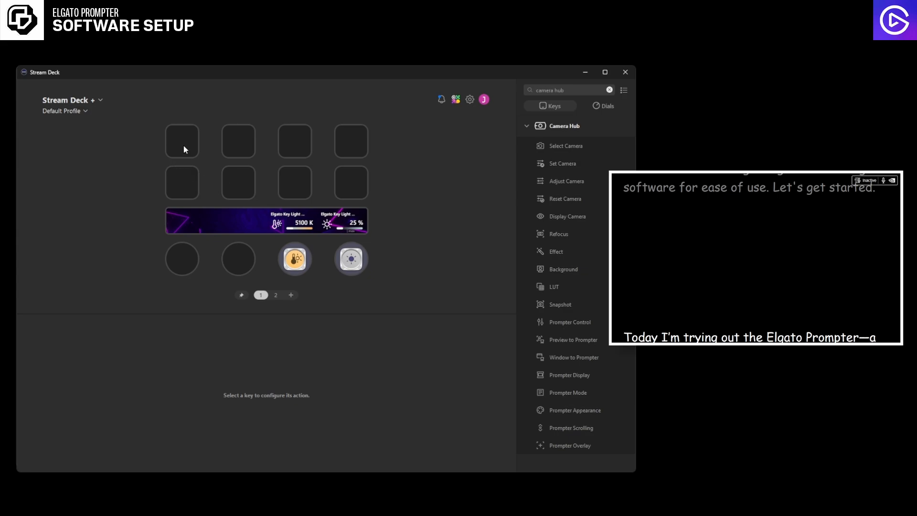
Assign Prompter Display (Power) to key 1 and Prompter Mode with Type Set, State Display to key 2.
left_click(181, 141)
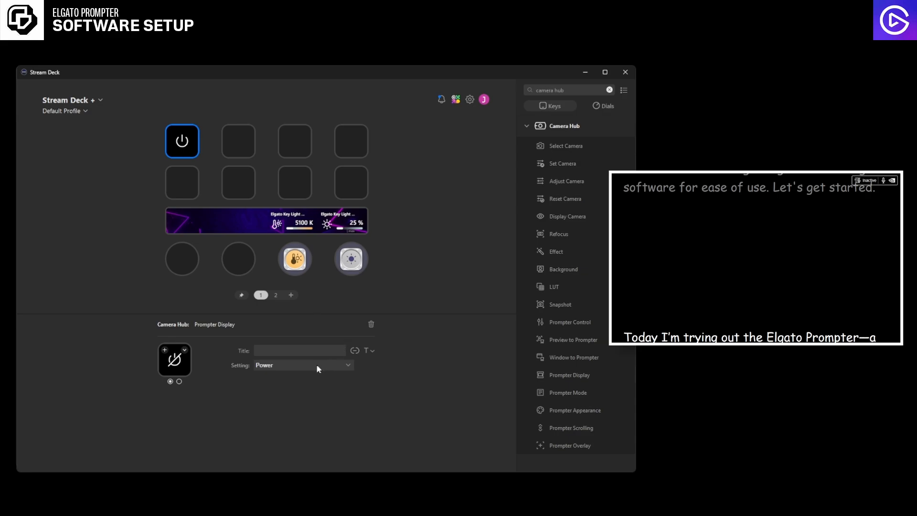
mouse_move(316, 373)
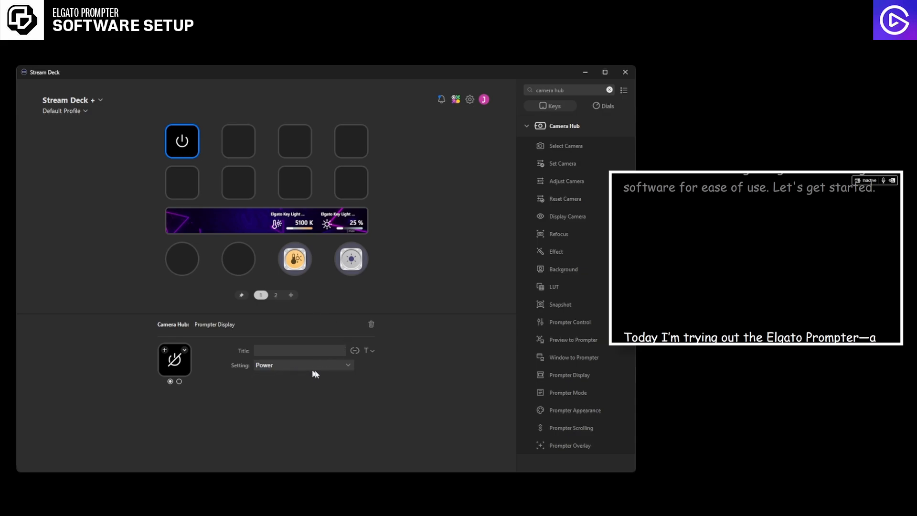
mouse_move(579, 399)
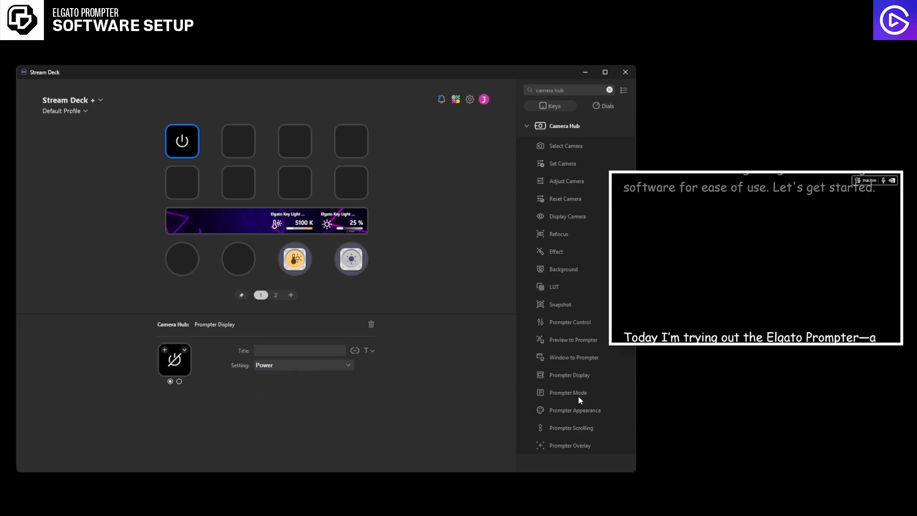
left_click(238, 142)
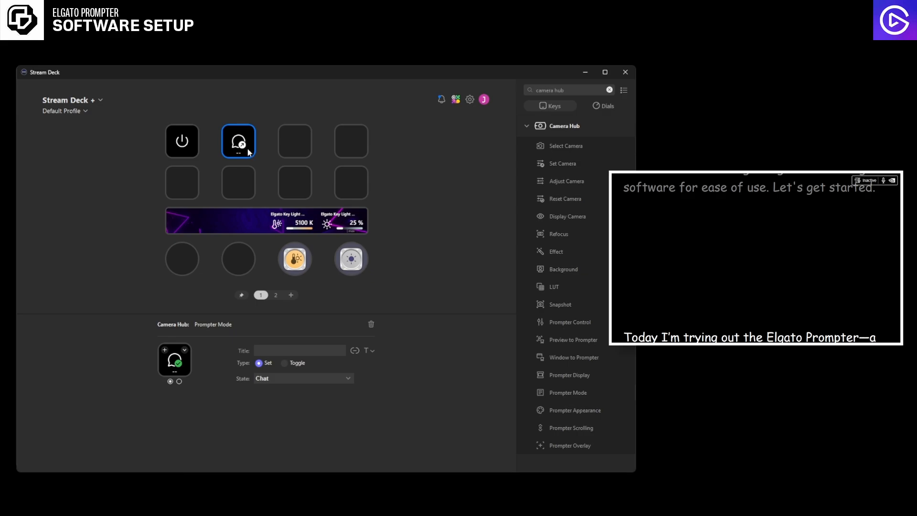
left_click(302, 379)
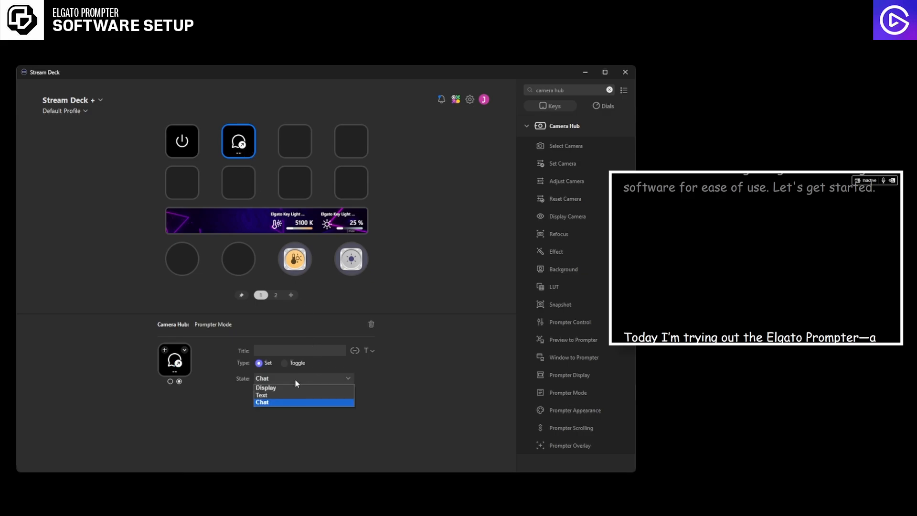
left_click(264, 387)
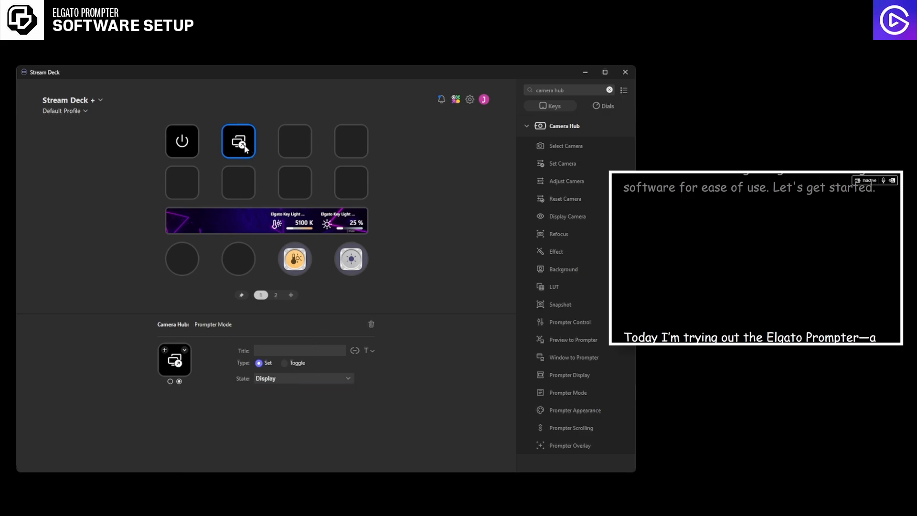
left_click(295, 142)
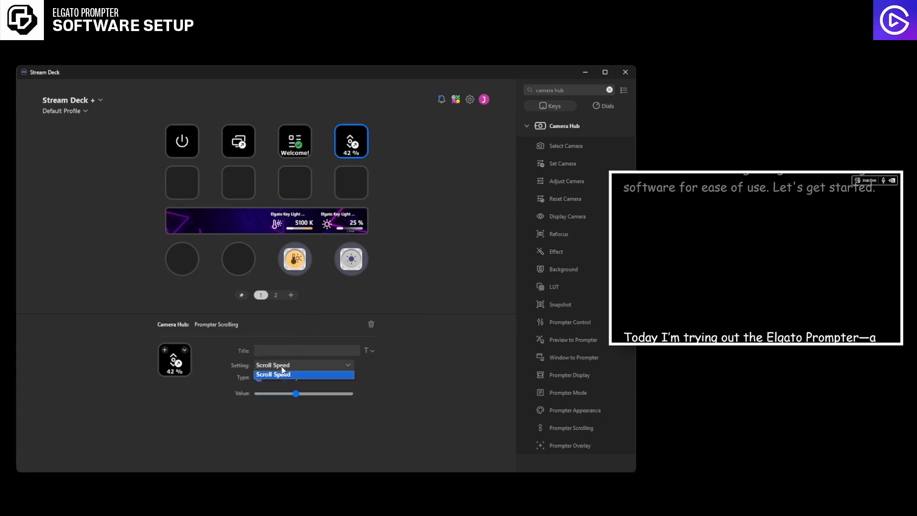
Make key 4's Prompter Scrolling an Adjust action with a vertical slider, vary Step Size, then delete it.
left_click(274, 375)
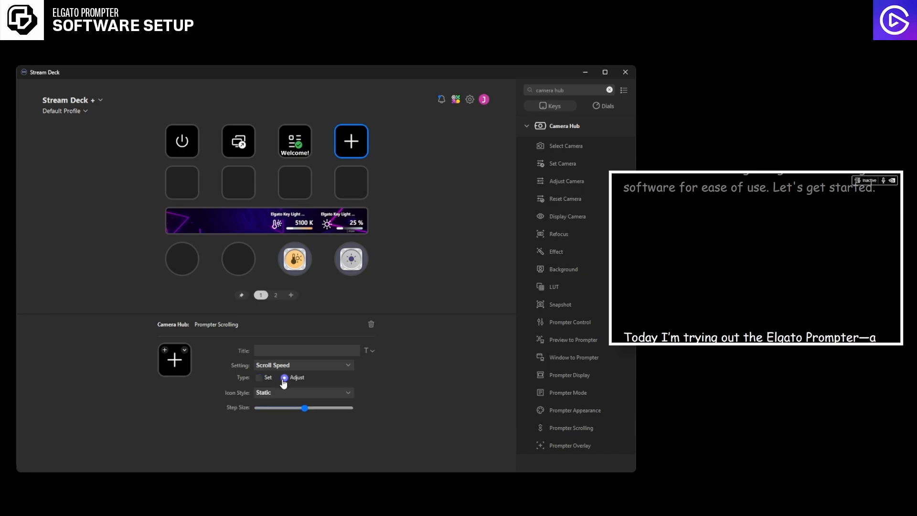
left_click(302, 393)
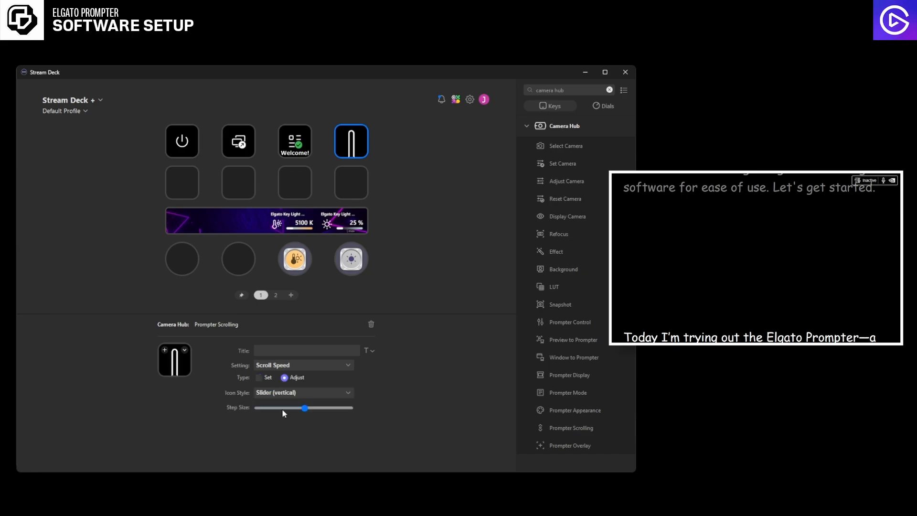
left_click_drag(304, 408, 278, 408)
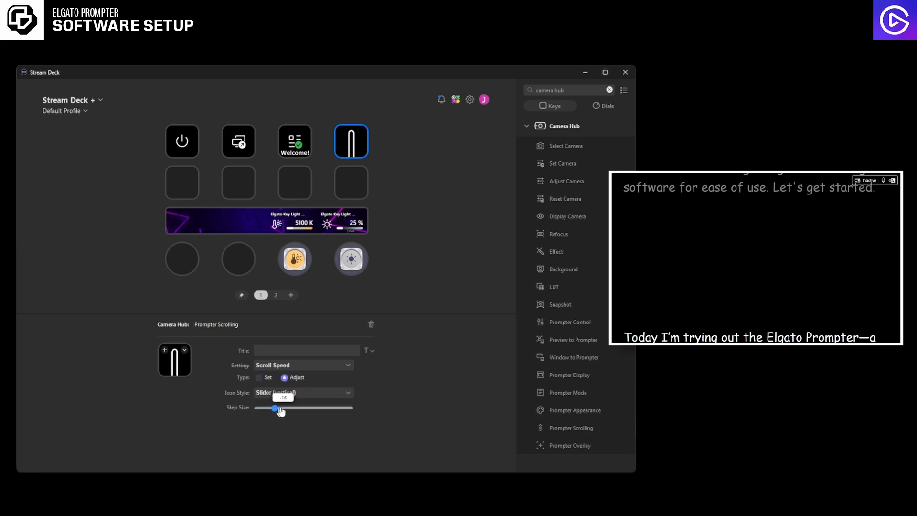
left_click_drag(260, 408, 314, 408)
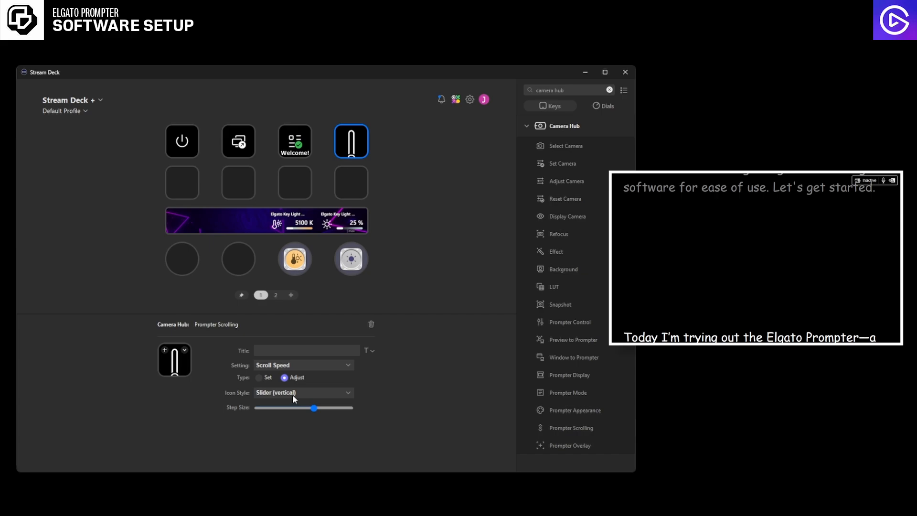
left_click(371, 324)
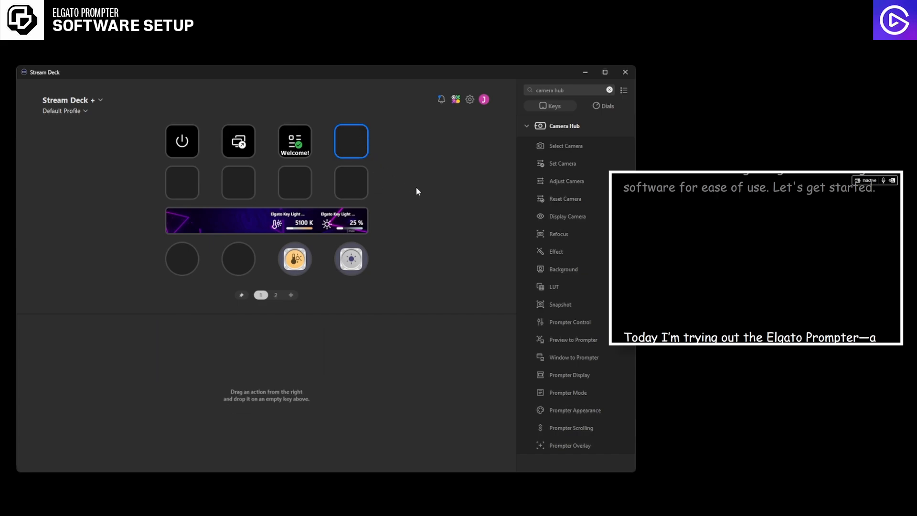
mouse_move(563, 358)
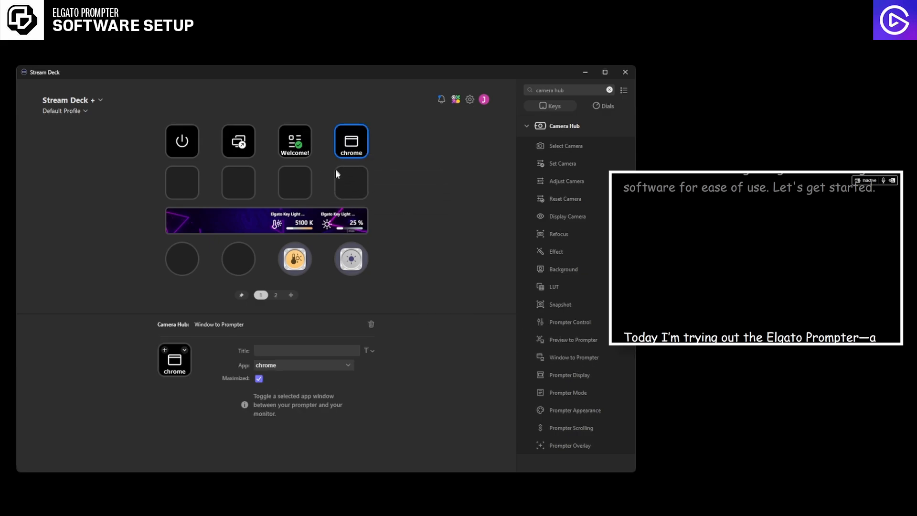
Set the first Window to Prompter key to Photoshop and the second to obs64.
left_click(304, 364)
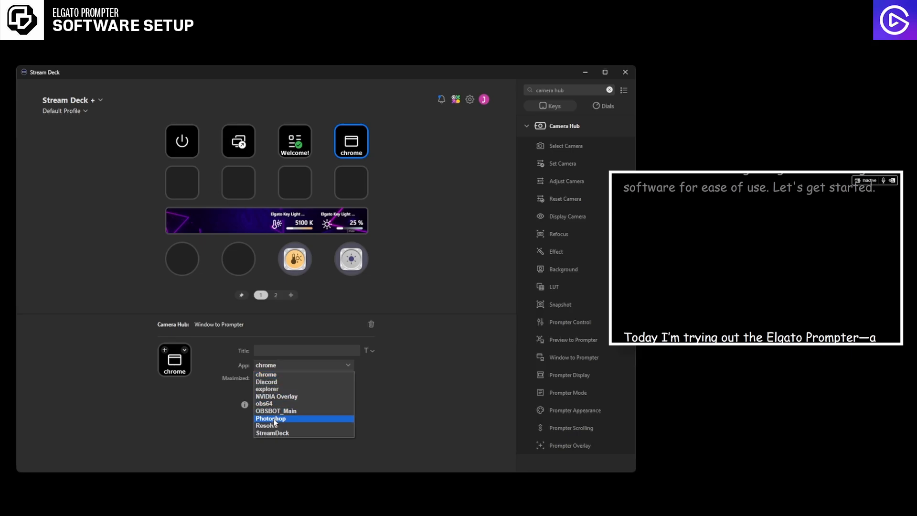
left_click(270, 419)
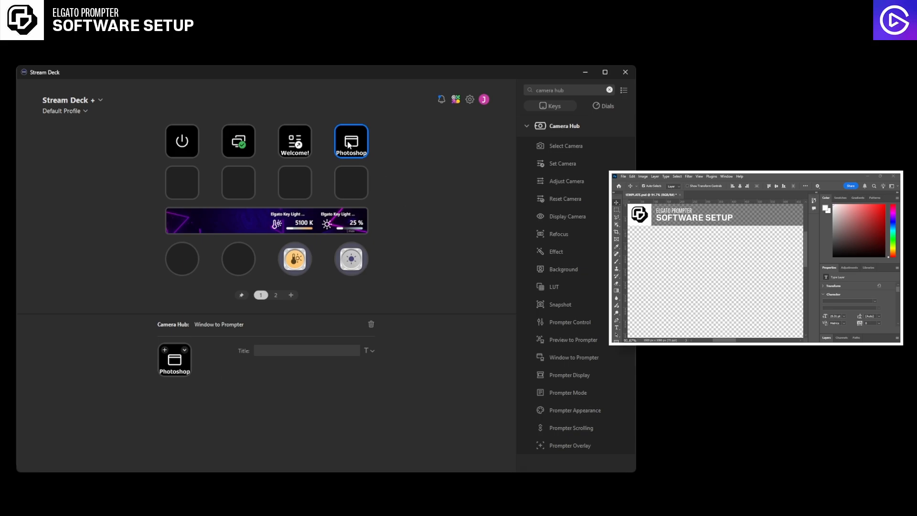
left_click(303, 364)
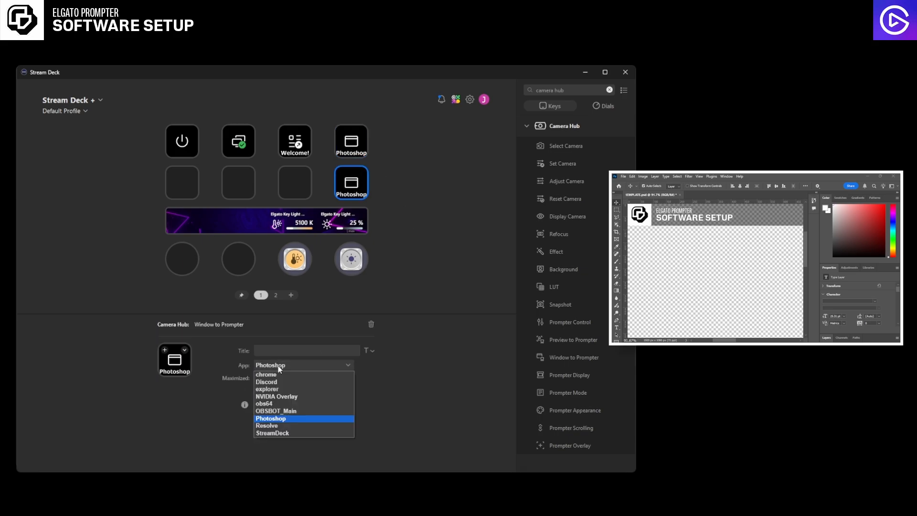
mouse_move(280, 406)
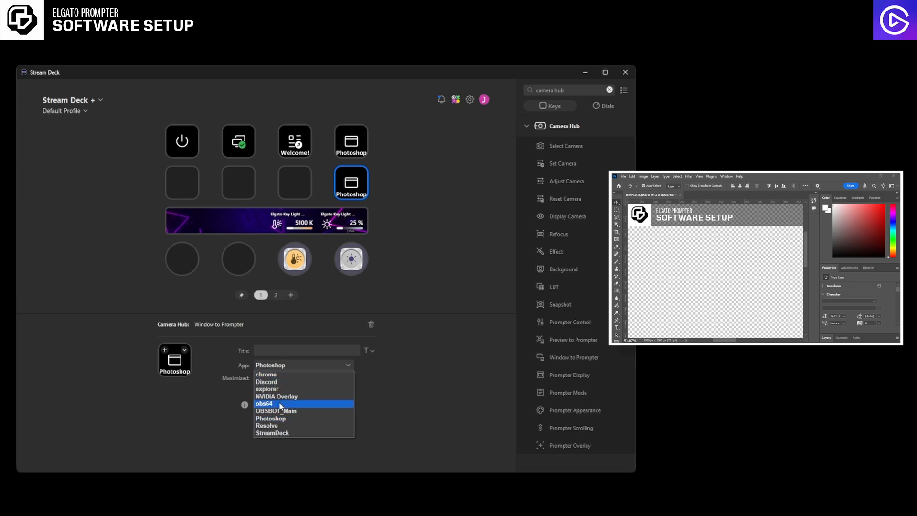
left_click(263, 403)
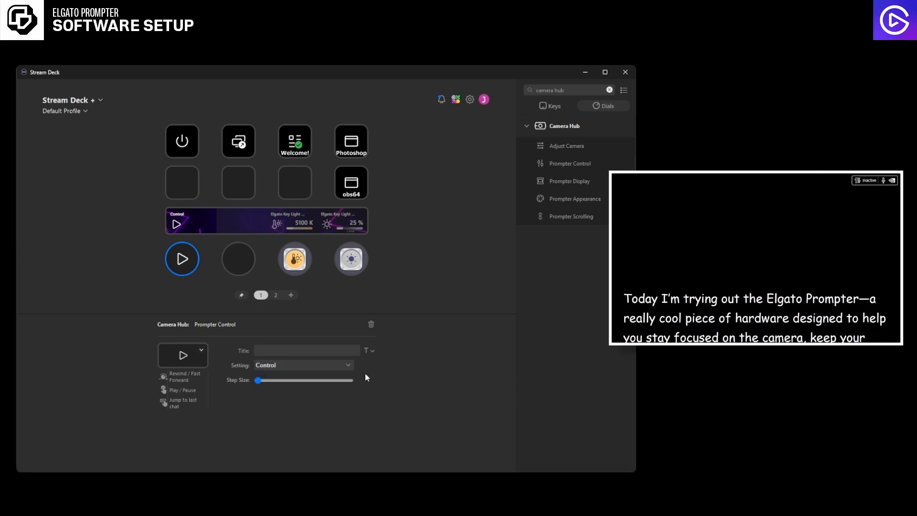
Raise the Prompter Control dial's Step Size to the middle and test its play/pause on the prompter.
left_click_drag(256, 382, 303, 381)
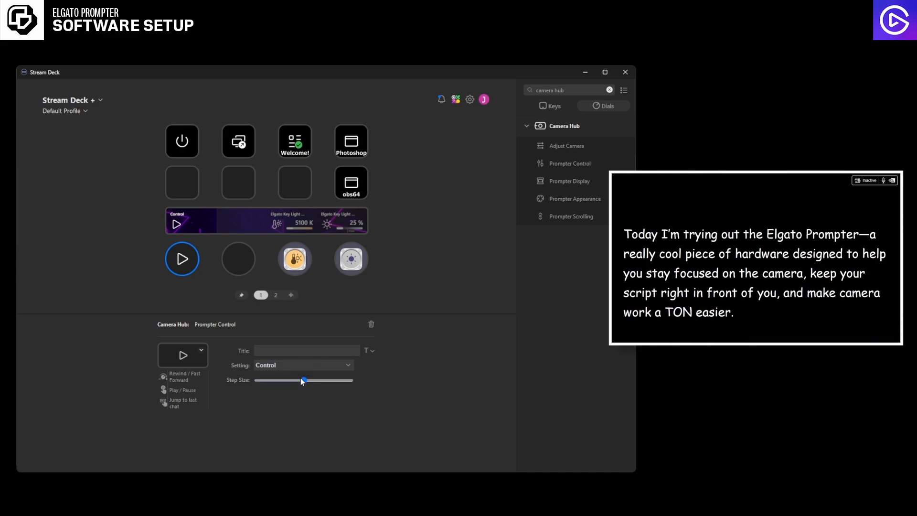
left_click(182, 259)
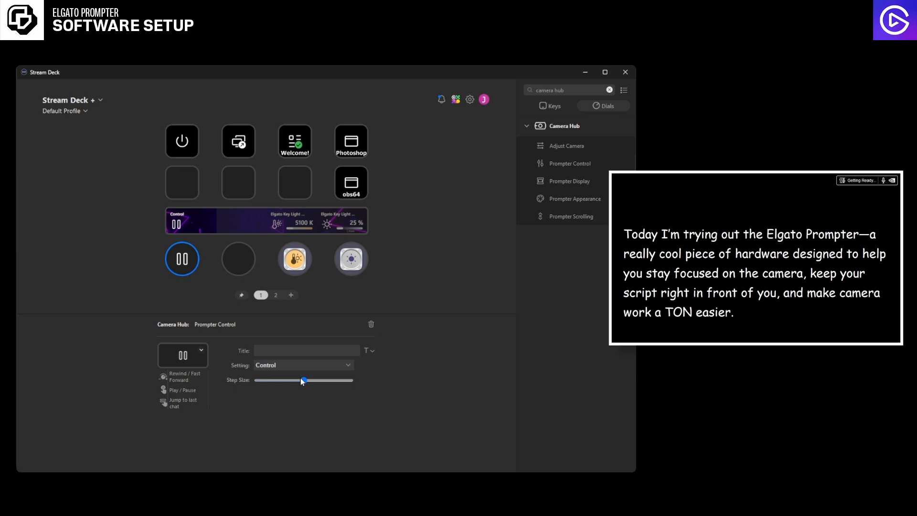
left_click(181, 259)
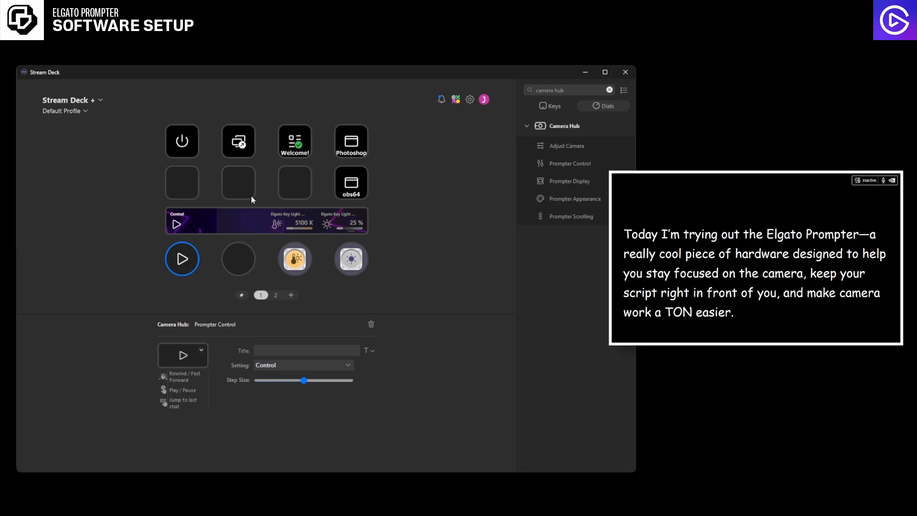
left_click(69, 99)
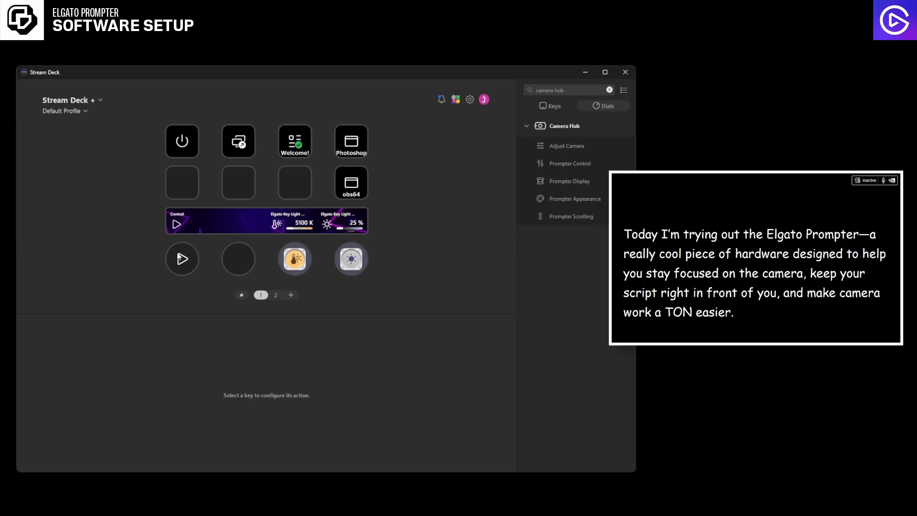
left_click(181, 259)
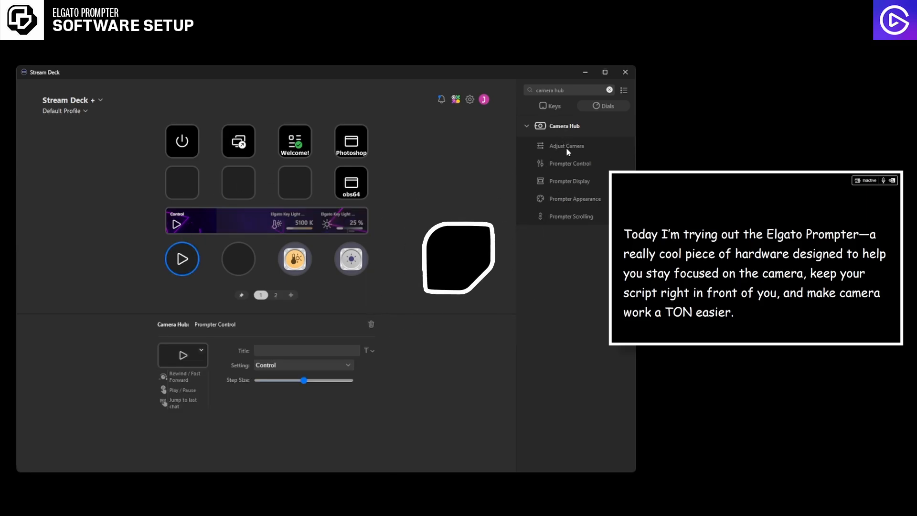